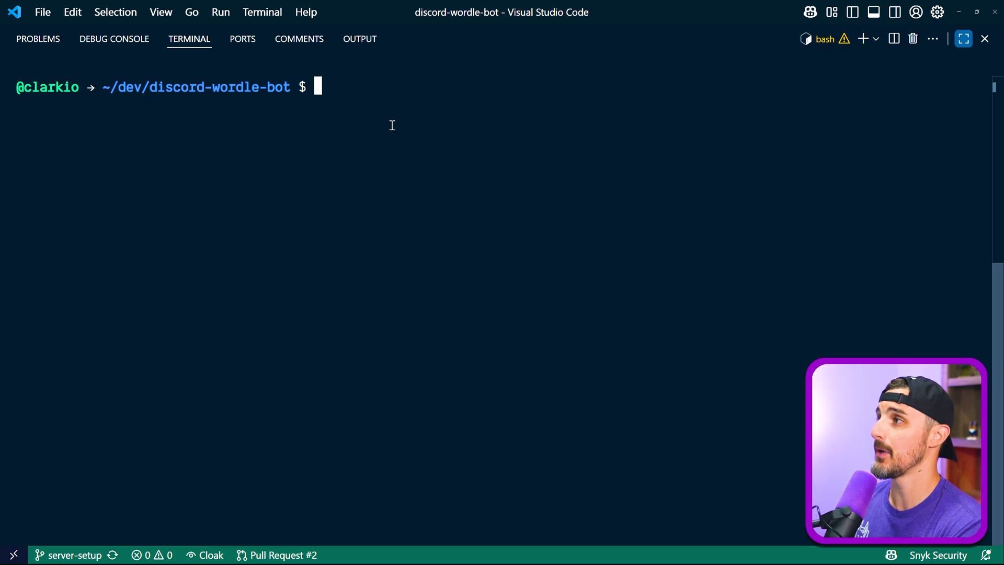
Run 'gemini mcp' to show the add, remove and list commands for MCP servers
{"action": "type", "text": "gemini mcp"}
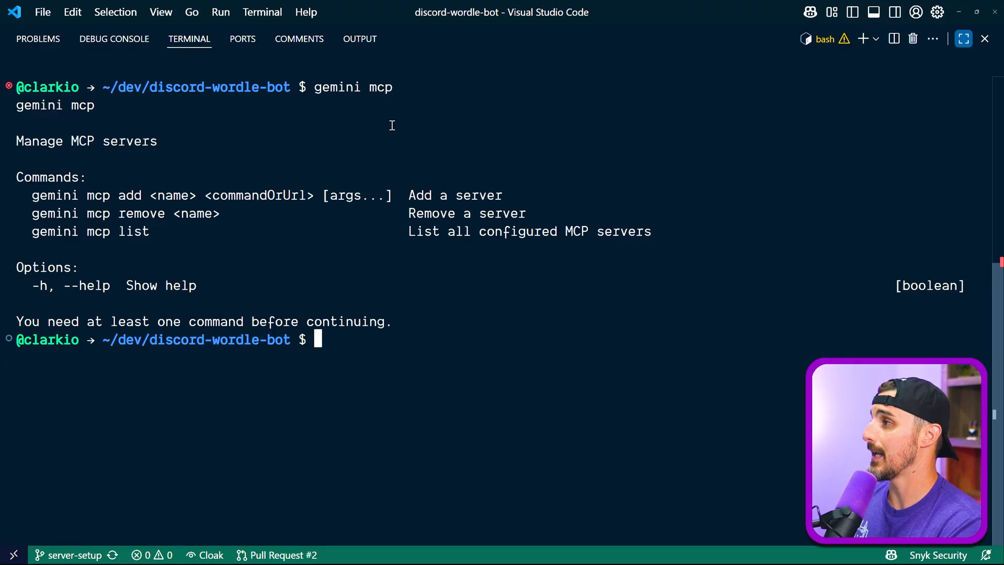
Add the snyk server via 'gemini mcp add snyk npx -y snyk@latest mcp -- -t stdio'
{"action": "type", "text": "g"}
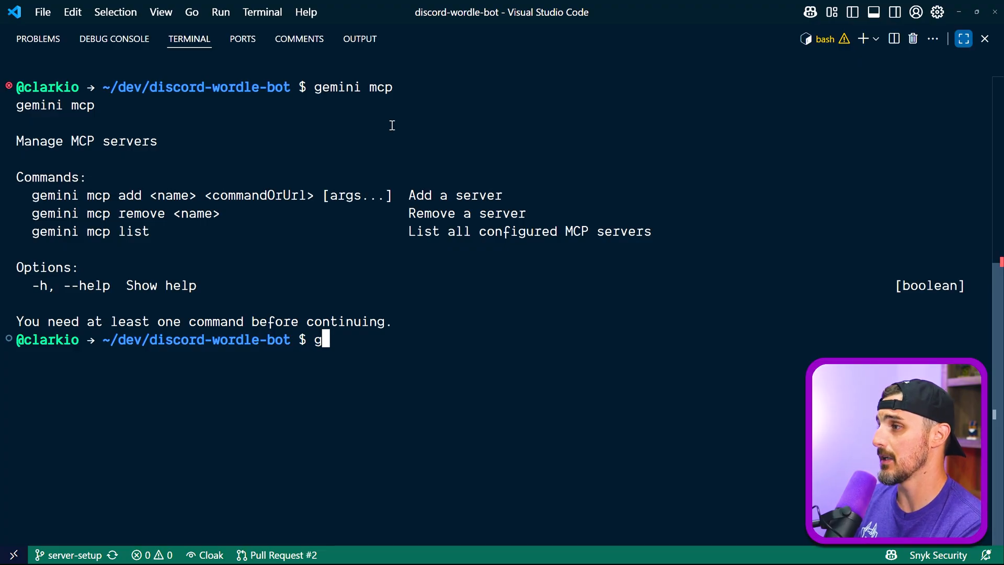
{"action": "type", "text": "emini"}
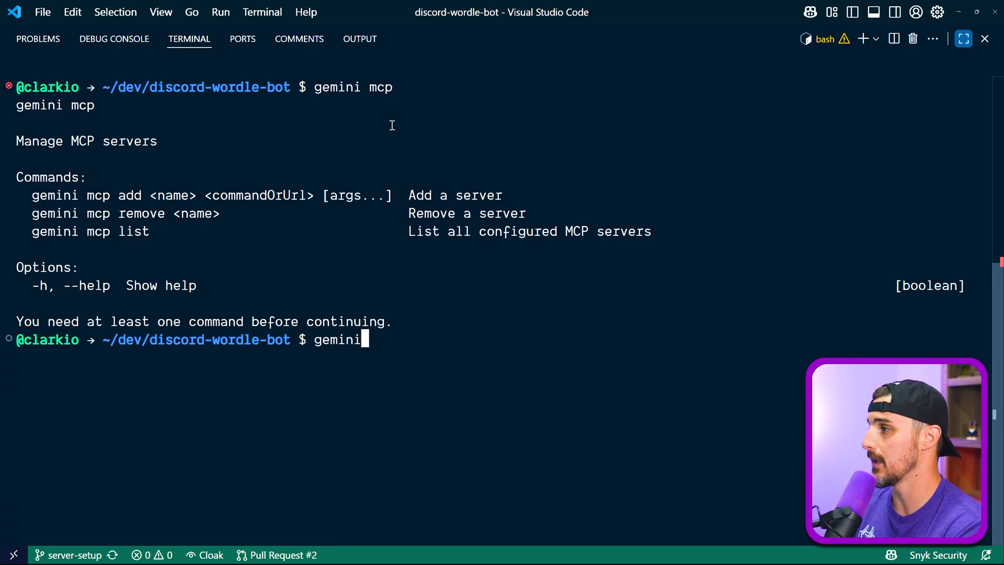
{"action": "type", "text": "mcp add"}
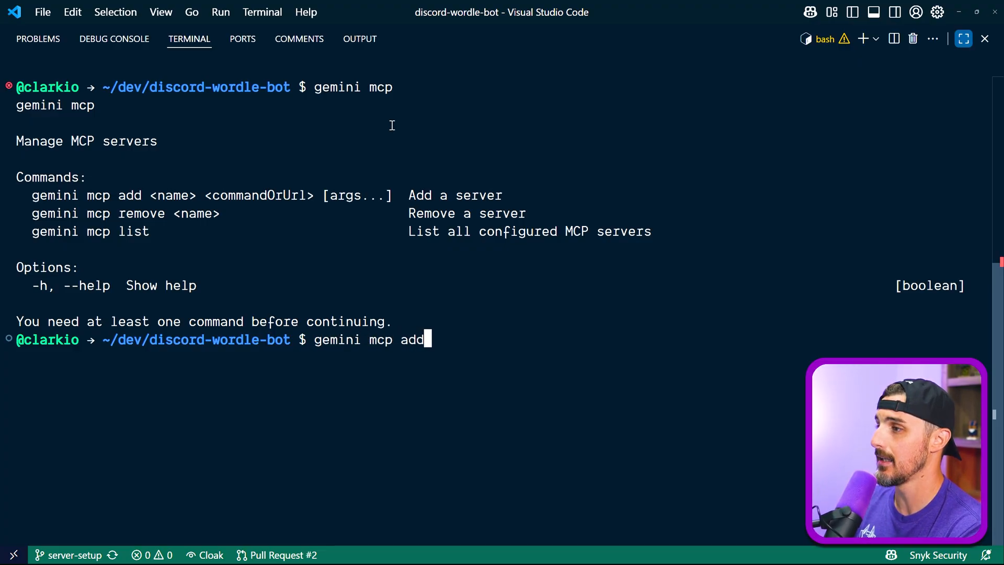
{"action": "type", "text": "snyk"}
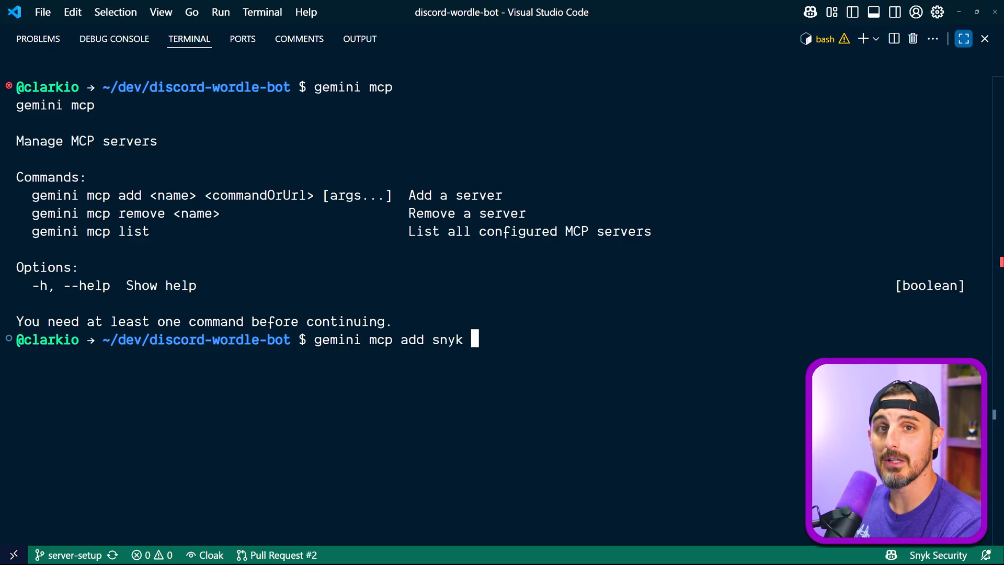
{"action": "type", "text": "npx"}
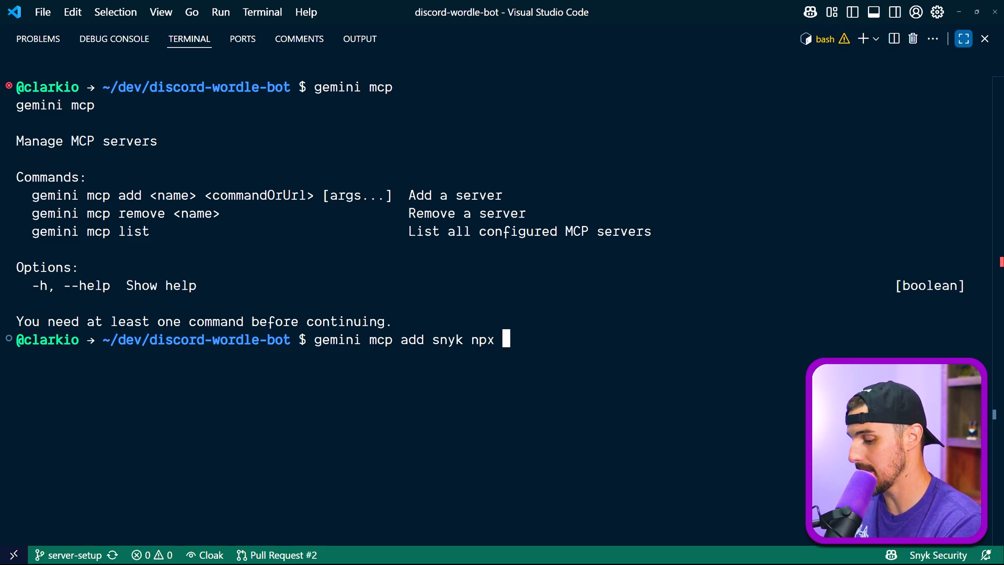
{"action": "type", "text": "-y sn"}
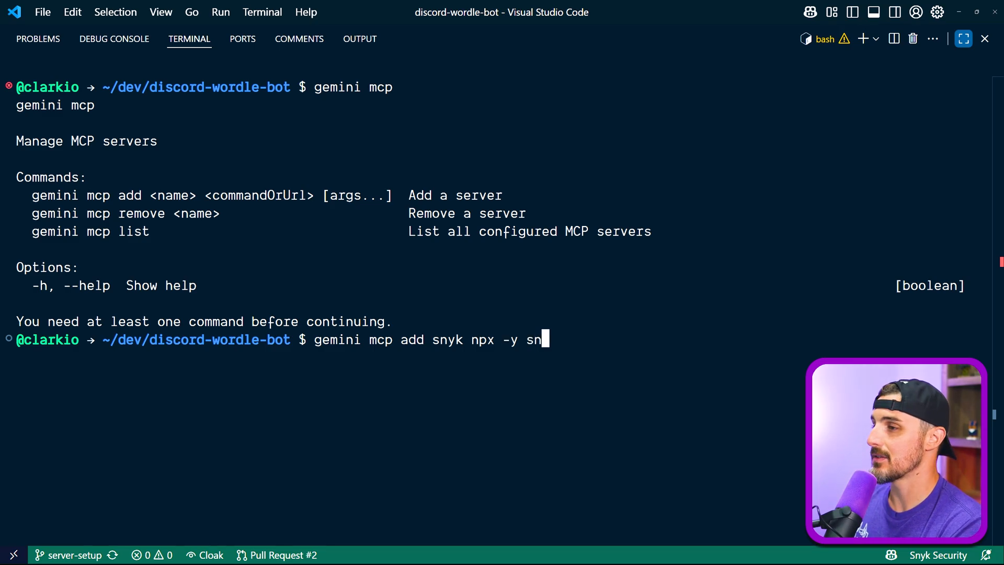
{"action": "type", "text": "yk@lat"}
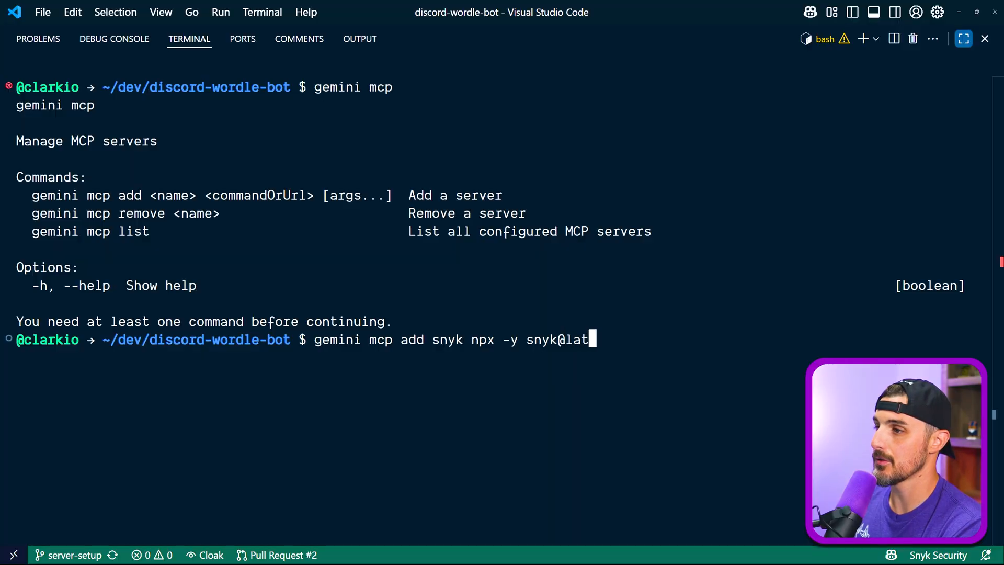
{"action": "type", "text": "est m"}
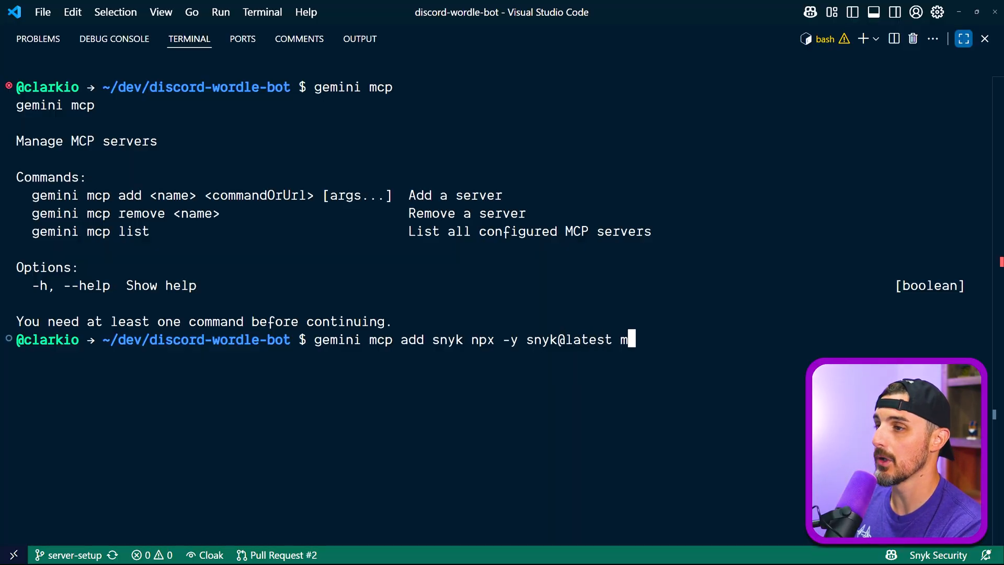
{"action": "type", "text": "cp"}
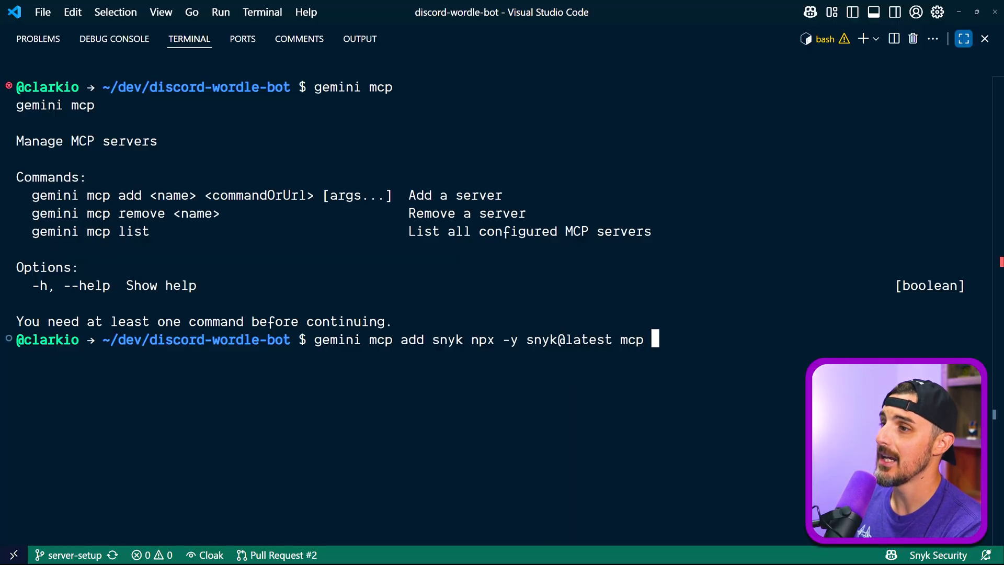
{"action": "type", "text": "--"}
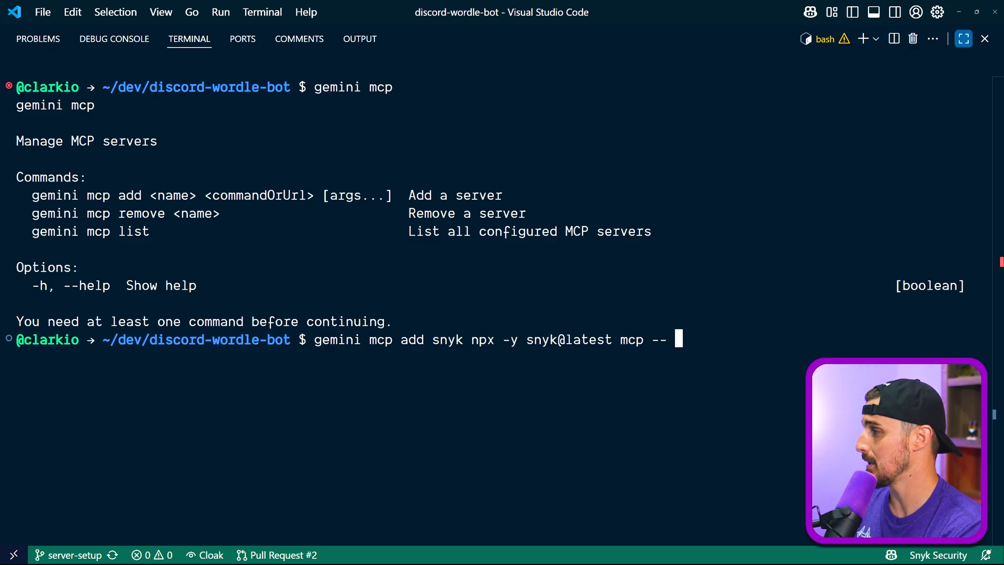
{"action": "type", "text": "-t"}
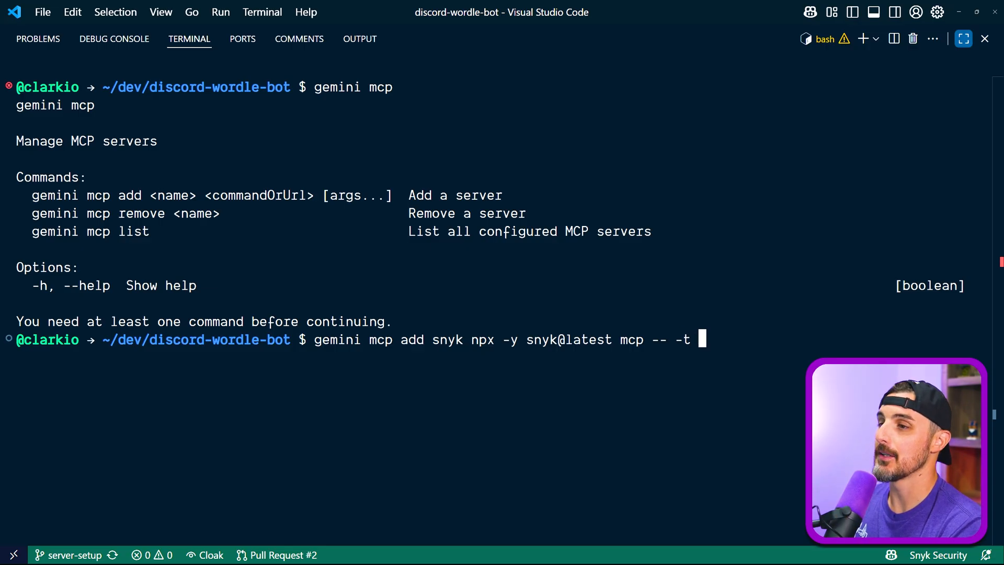
{"action": "type", "text": "s"}
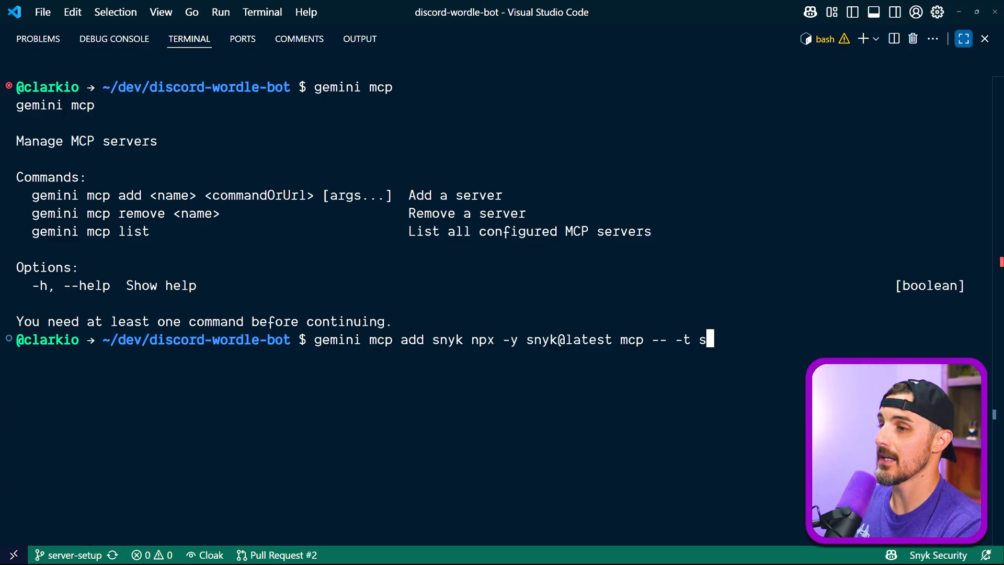
{"action": "type", "text": "tdio"}
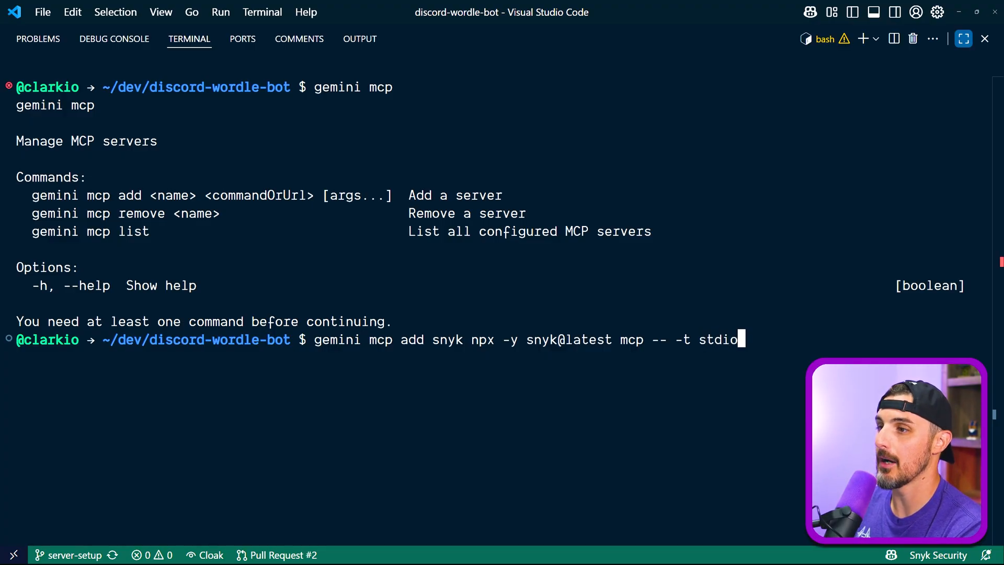
{"action": "key", "text": "Return"}
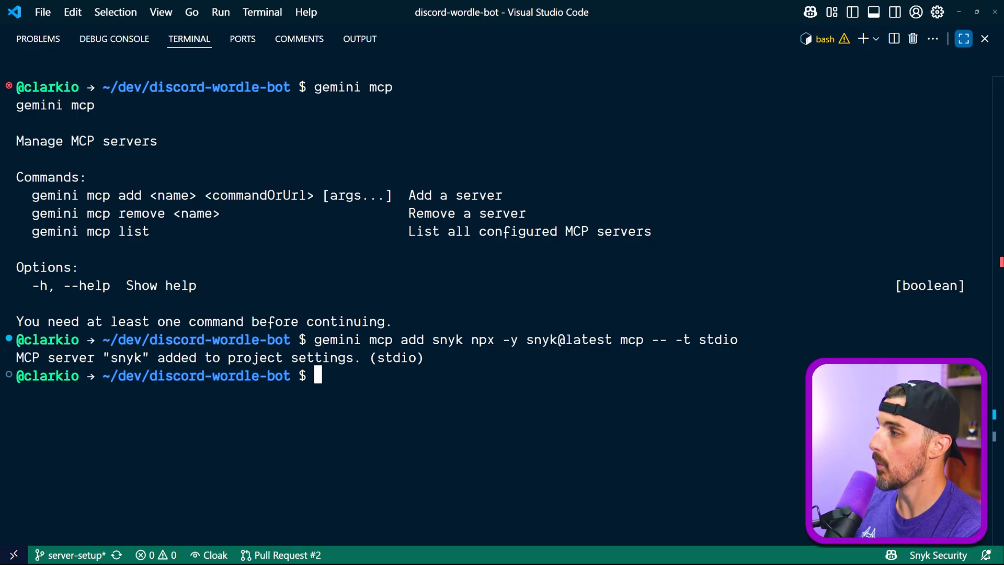
Run 'gemini mcp list' to confirm the snyk server is Connected
{"action": "type", "text": "gem"}
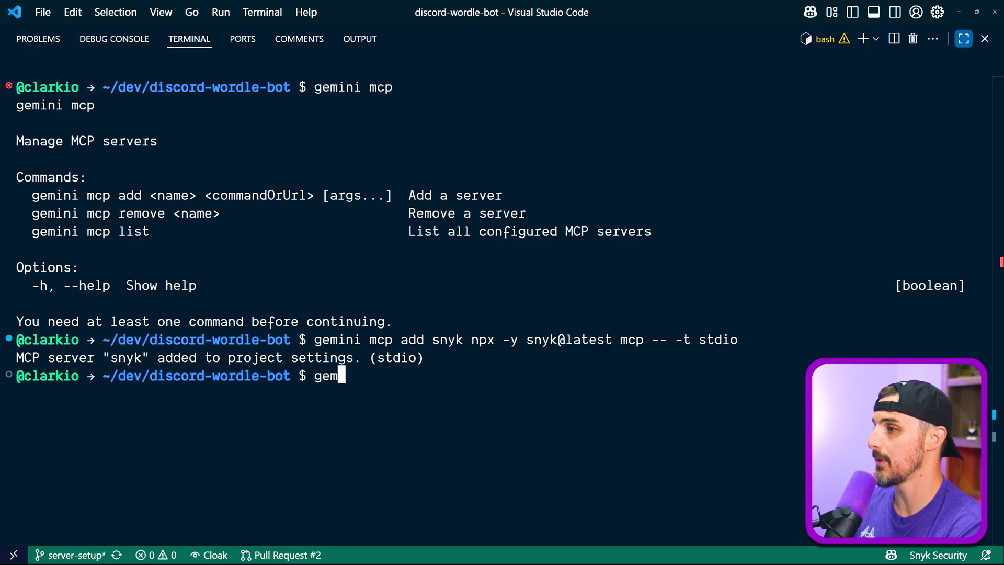
{"action": "type", "text": "ini mcp list"}
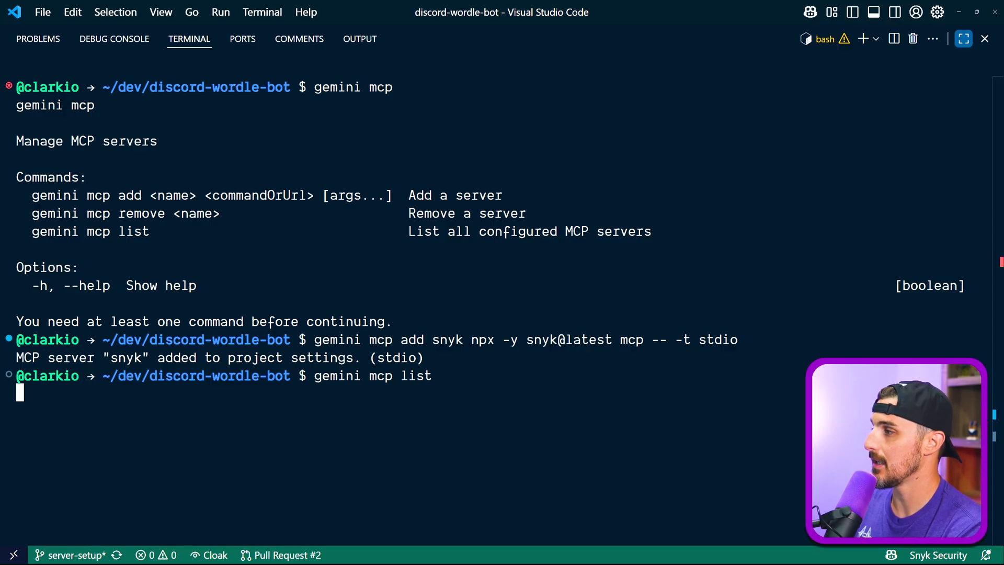
{"action": "key", "text": "Return"}
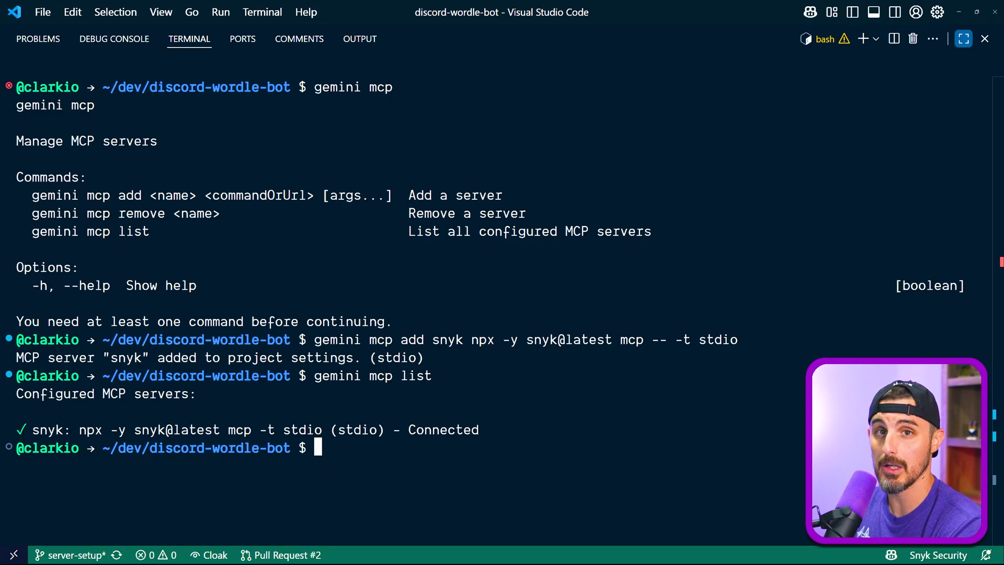
{"action": "type", "text": "gemini"}
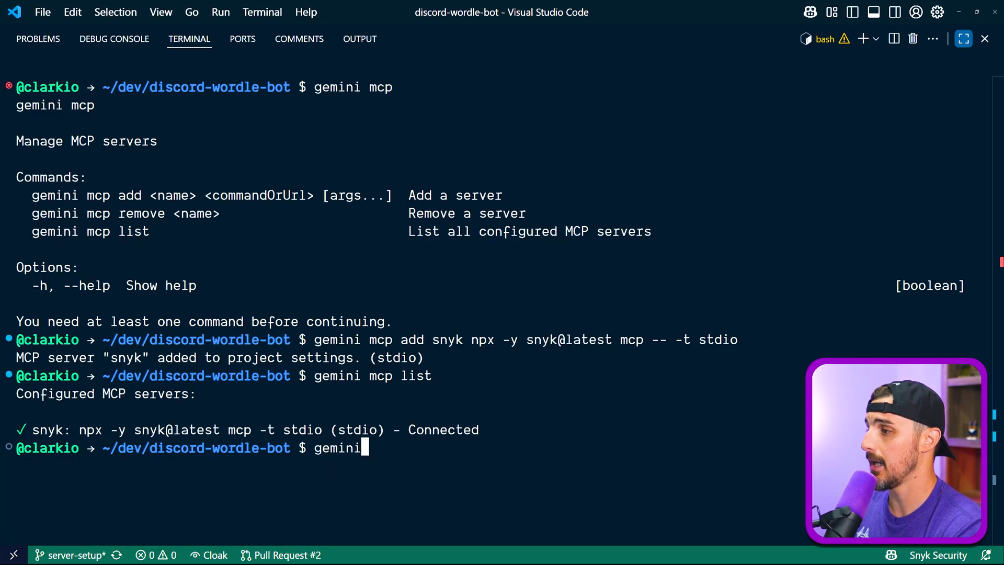
Add the snyk2 server using sse, then list servers: snyk Connected, snyk2 Disconnected
{"action": "type", "text": "mcp add snyk2 n"}
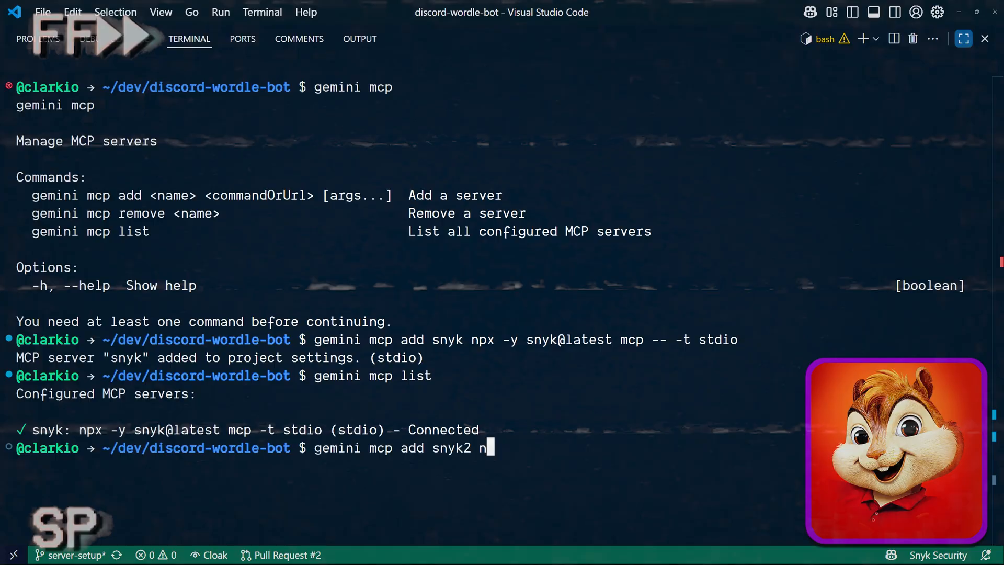
{"action": "type", "text": "px -y snyk@latest mcp1 -- -t"}
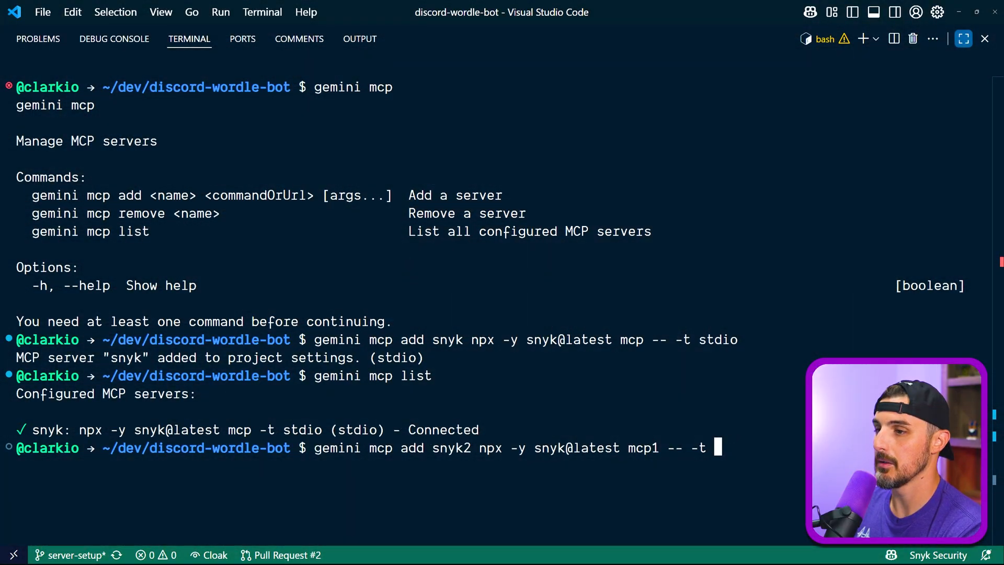
{"action": "type", "text": "ss"}
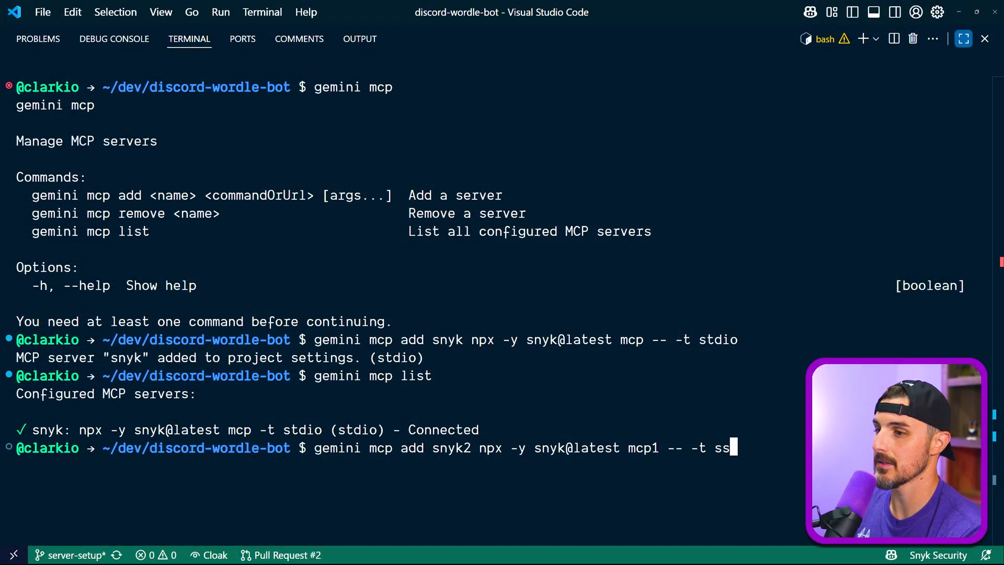
{"action": "type", "text": "e"}
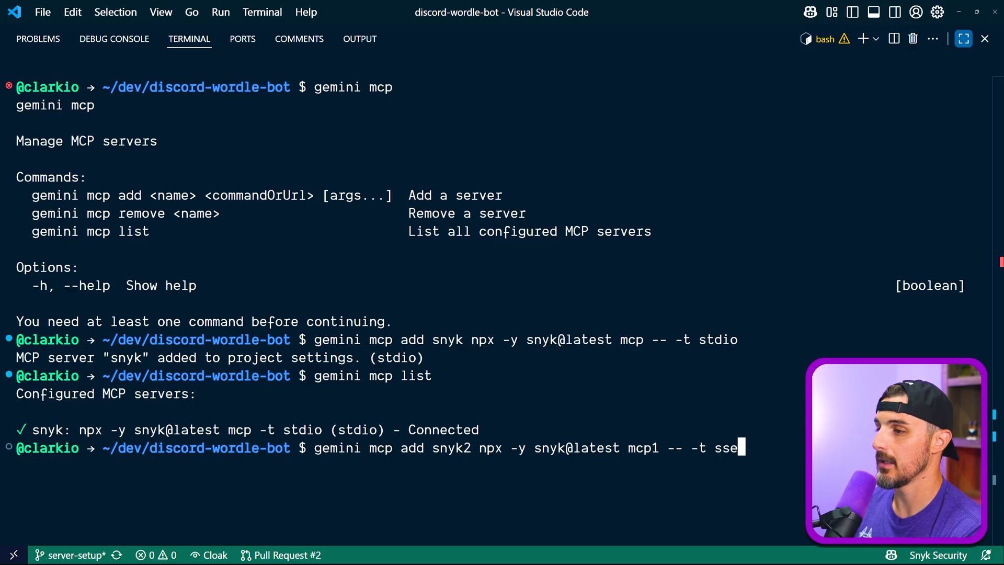
{"action": "key", "text": "Return"}
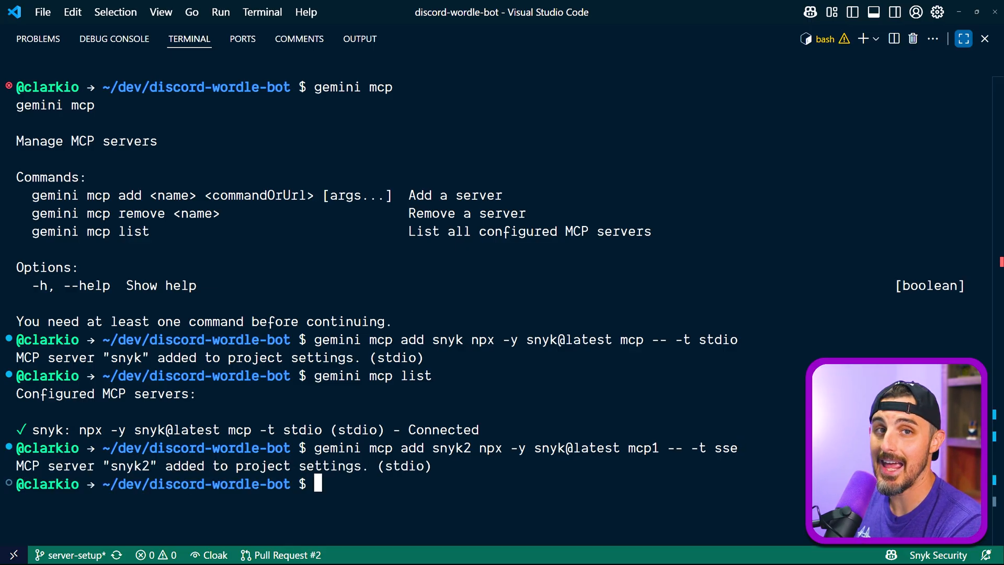
{"action": "type", "text": "gemini mcp list"}
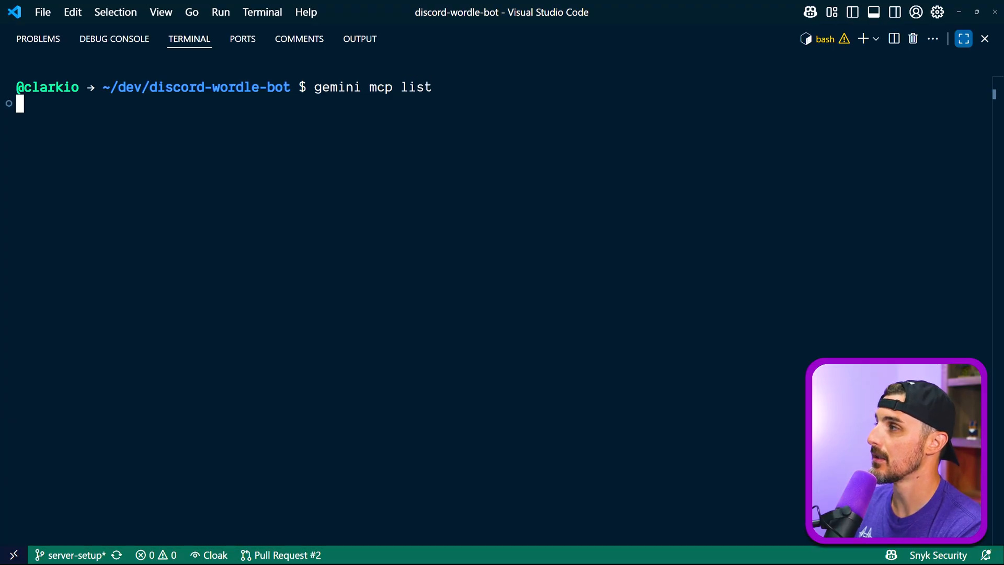
{"action": "key", "text": "Return"}
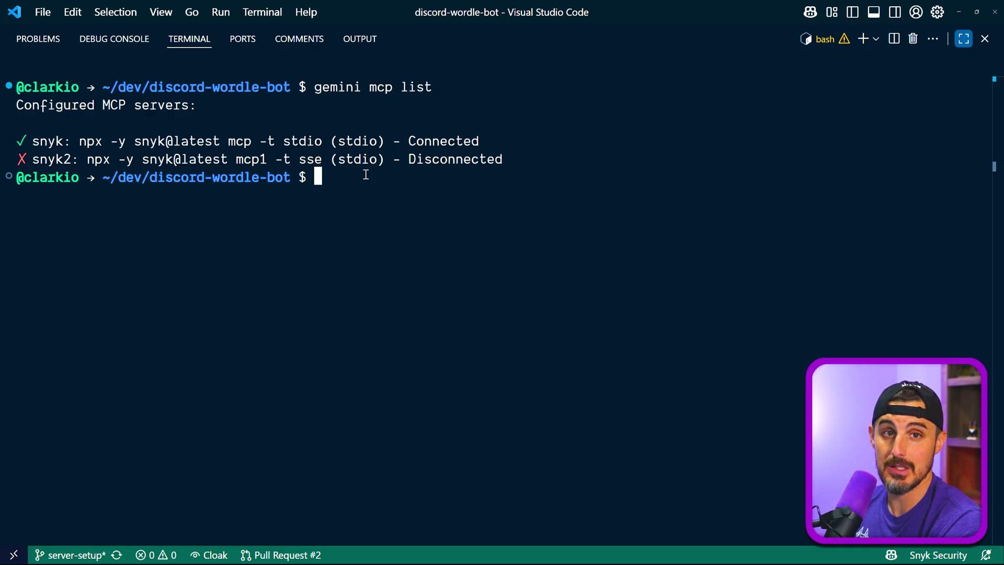
Remove snyk2 with 'gemini mcp remove snyk2' and re-list the MCP servers
{"action": "type", "text": "gemini"}
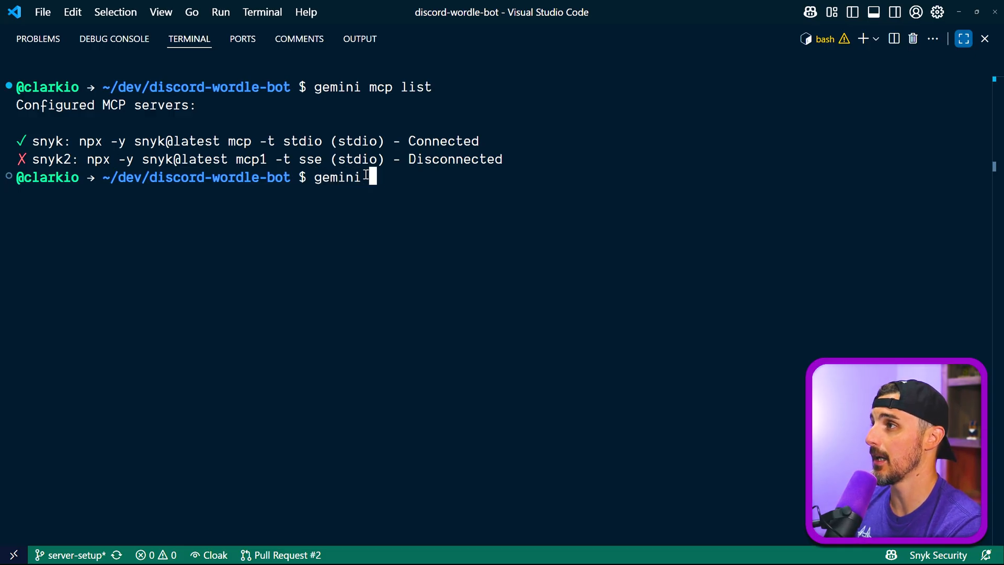
{"action": "type", "text": "mcp remove"}
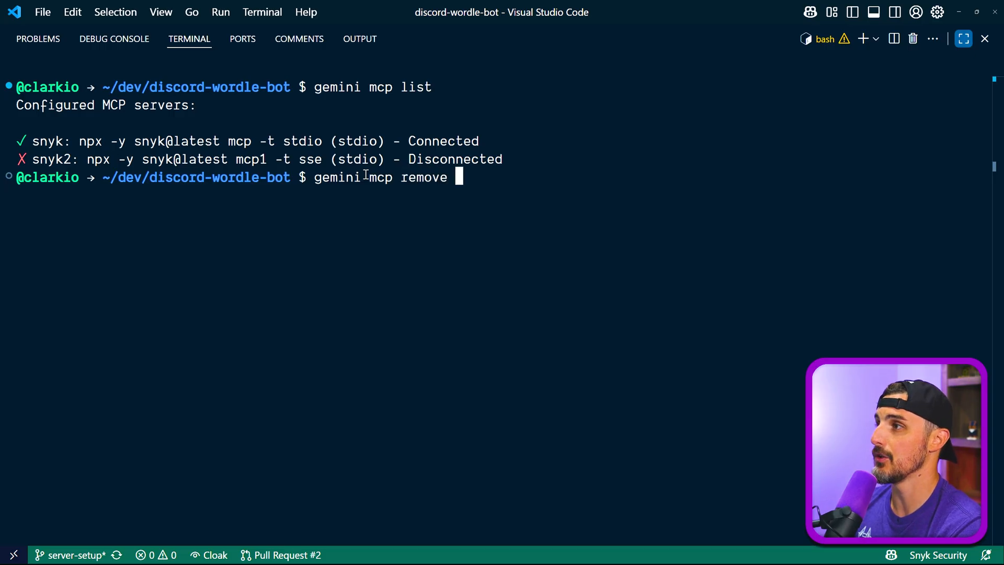
{"action": "type", "text": "snyk2"}
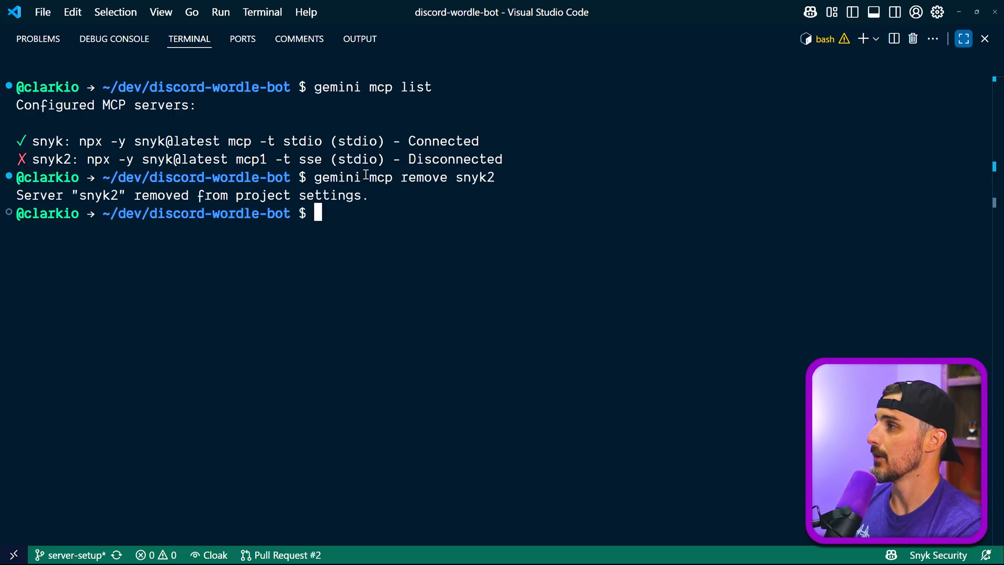
{"action": "type", "text": "gemini mcp list"}
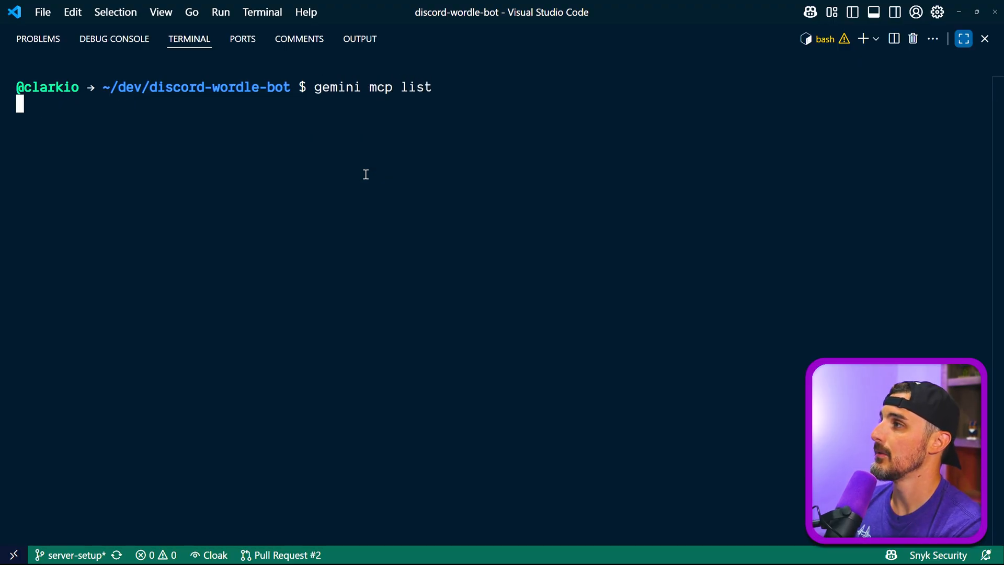
{"action": "key", "text": "Return"}
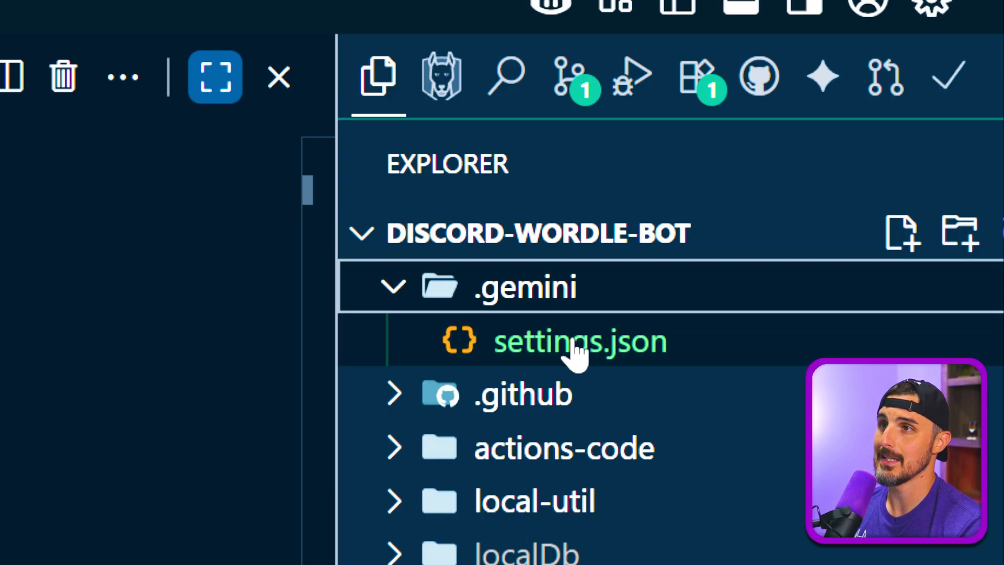
Open .gemini/settings.json and review the snyk block running npx snyk@latest mcp over stdio
{"action": "left_click", "coordinate": [579, 341]}
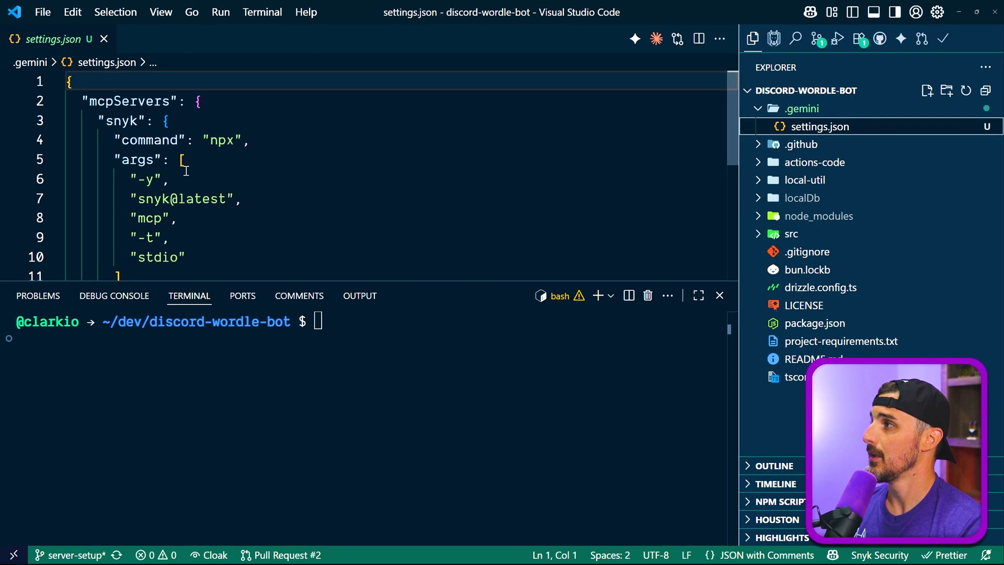
{"action": "left_click", "coordinate": [719, 295]}
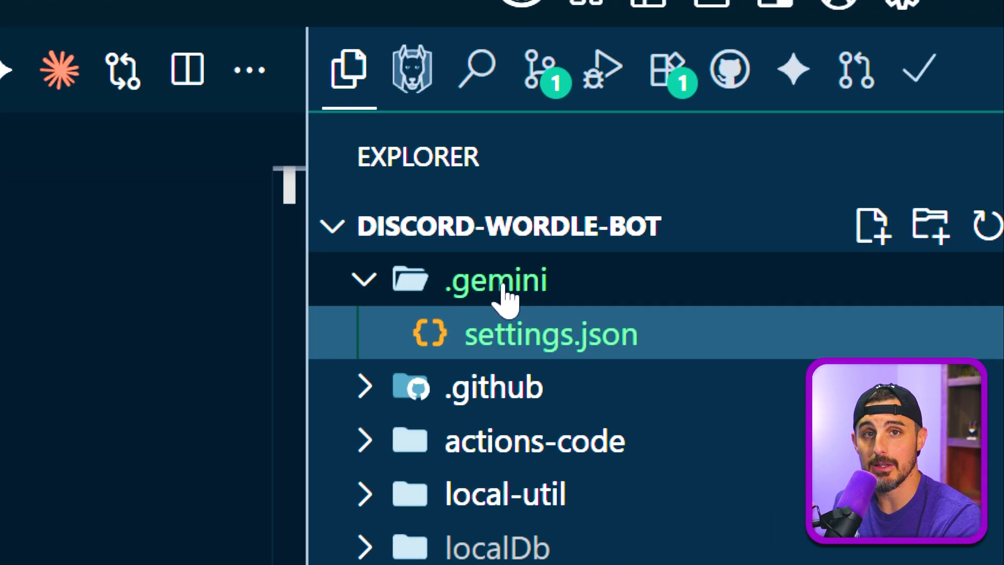
{"action": "mouse_move", "coordinate": [526, 336]}
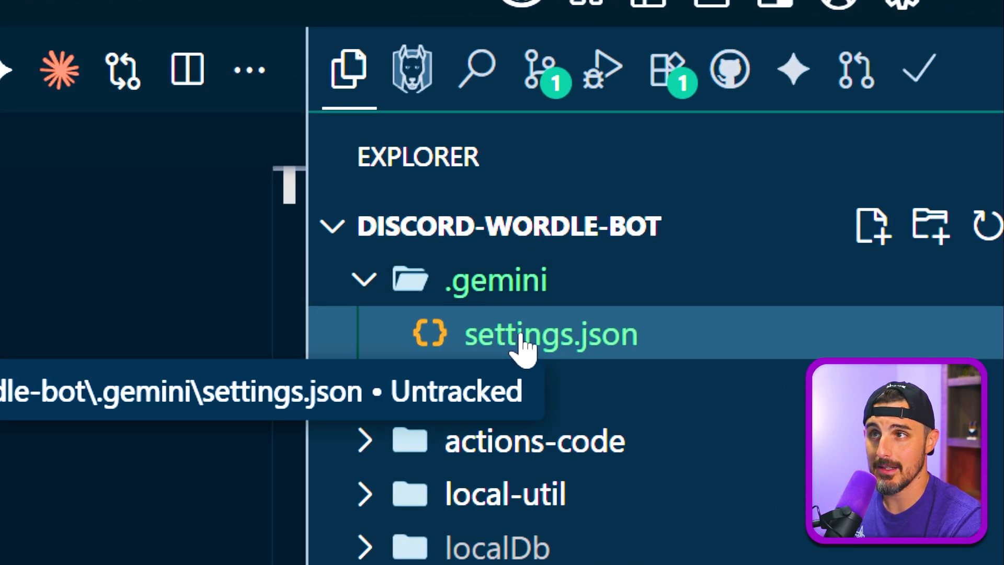
{"action": "left_click", "coordinate": [550, 334]}
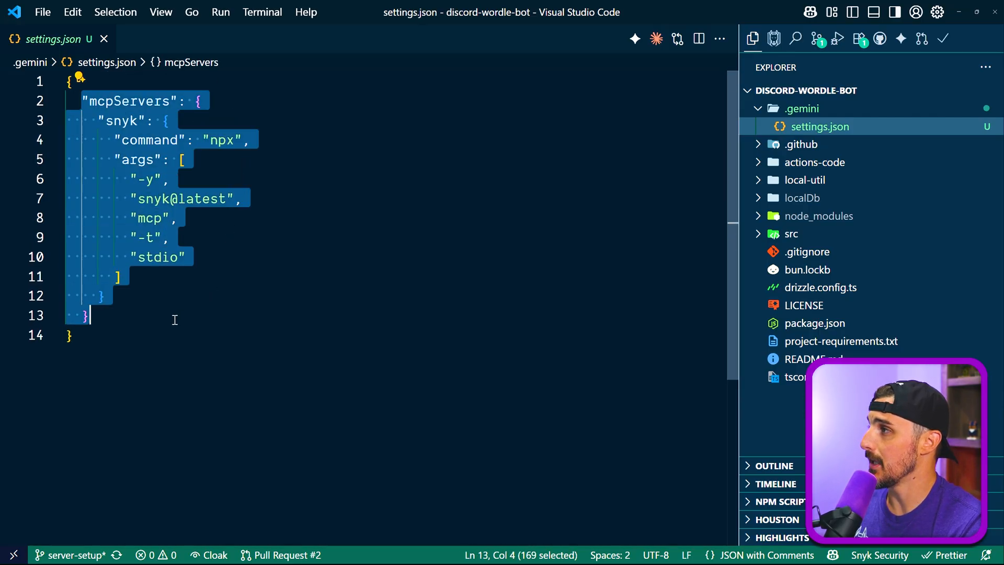
{"action": "double_click", "coordinate": [128, 100]}
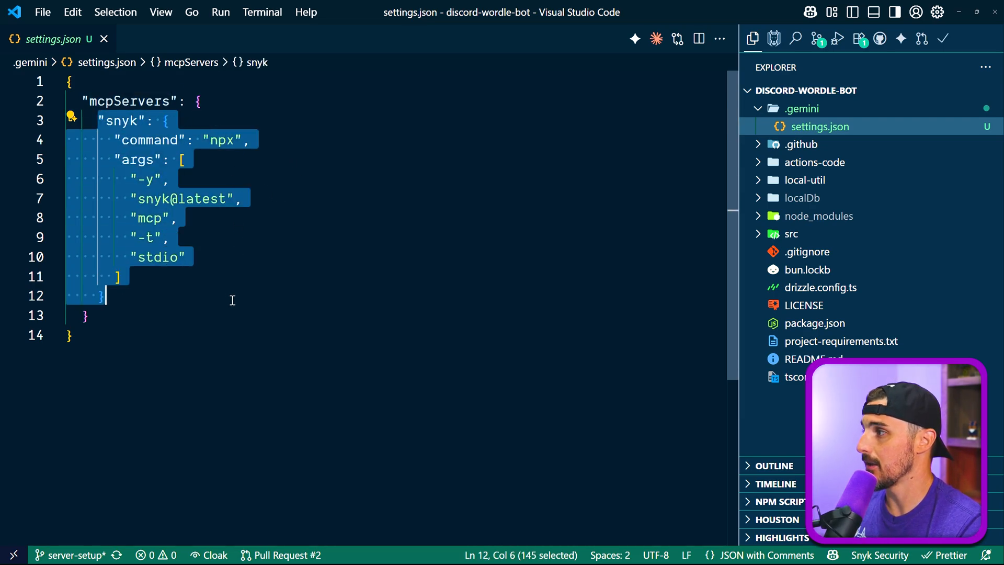
{"action": "left_click", "coordinate": [232, 295]}
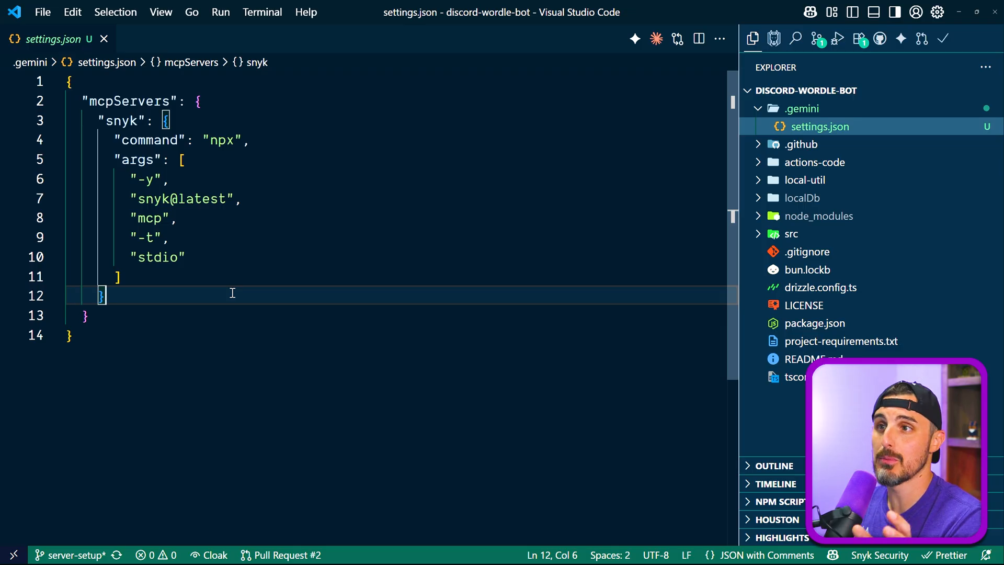
{"action": "mouse_move", "coordinate": [226, 199]}
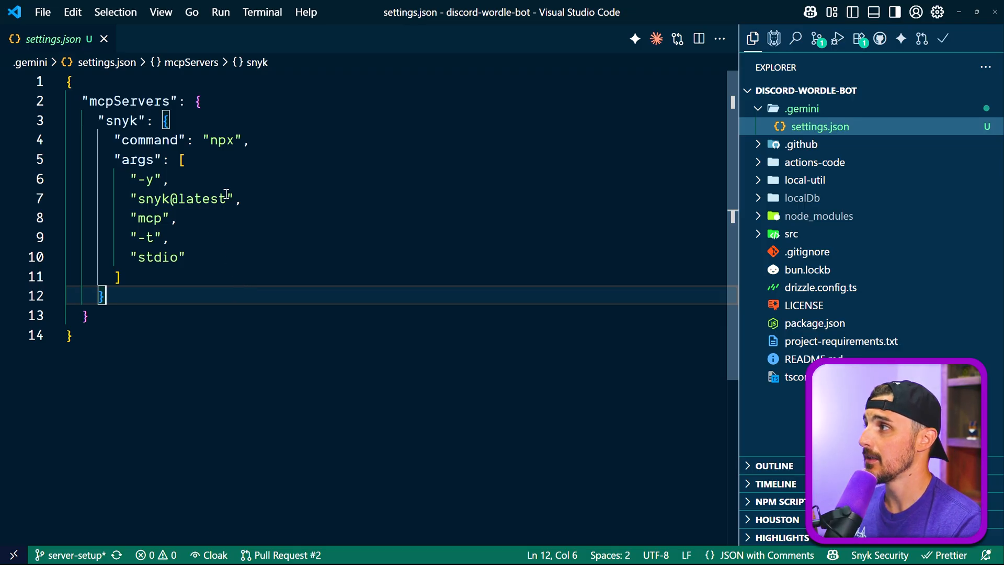
{"action": "mouse_move", "coordinate": [605, 232]}
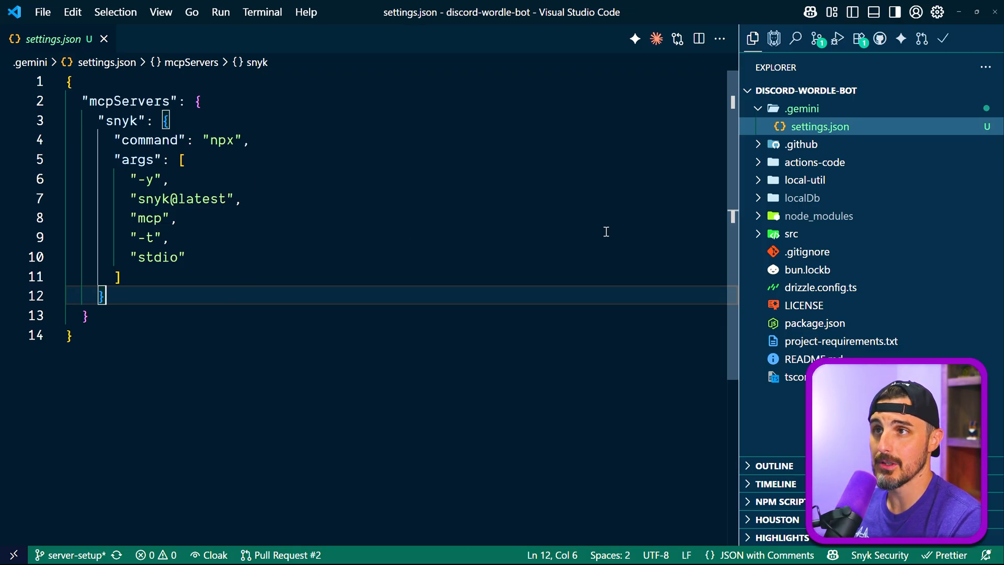
{"action": "mouse_move", "coordinate": [805, 179]}
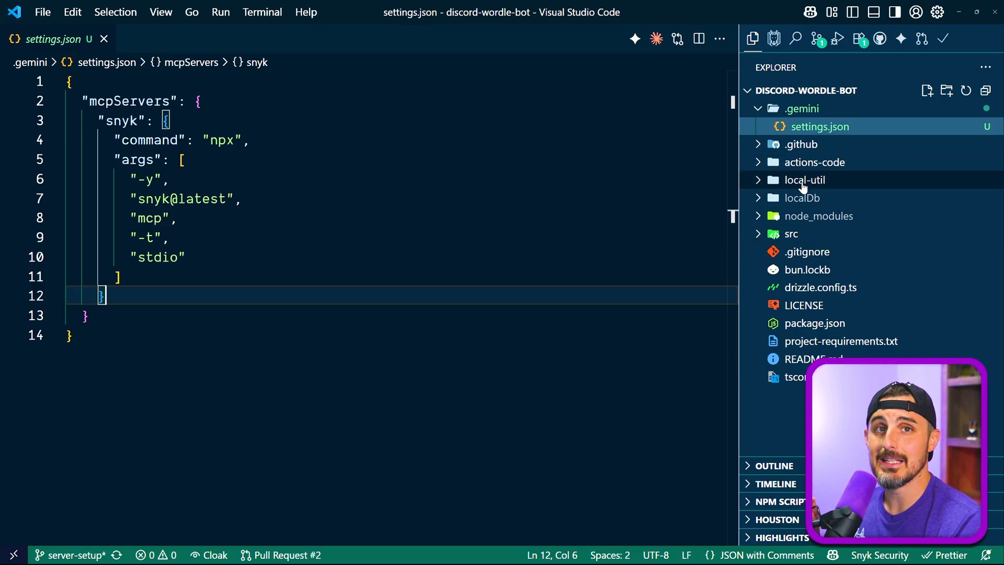
{"action": "mouse_move", "coordinate": [564, 244]}
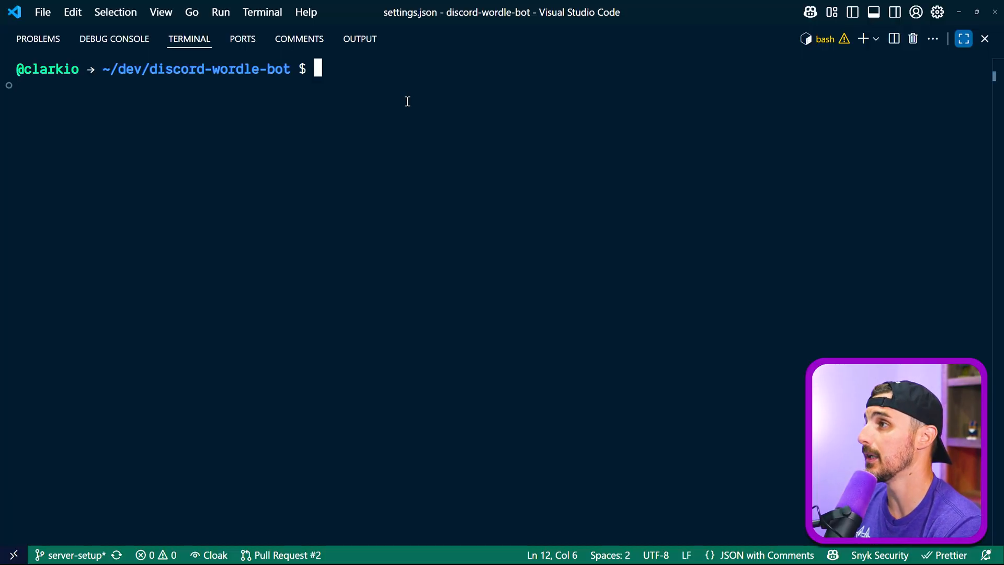
List ~/.gemini/settings.json to confirm the user-level settings file exists
{"action": "type", "text": "ls ~/"}
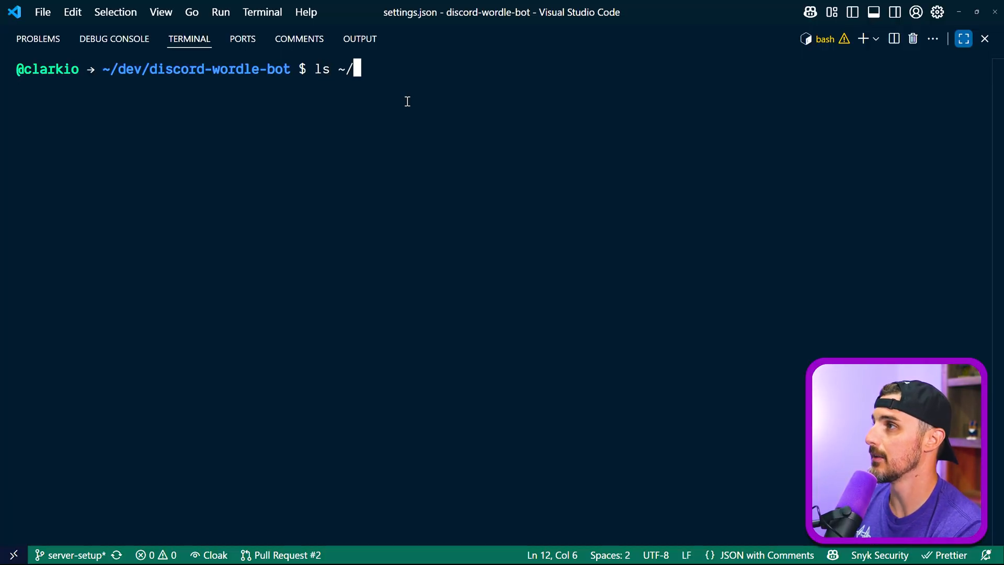
{"action": "type", "text": ".gemin"}
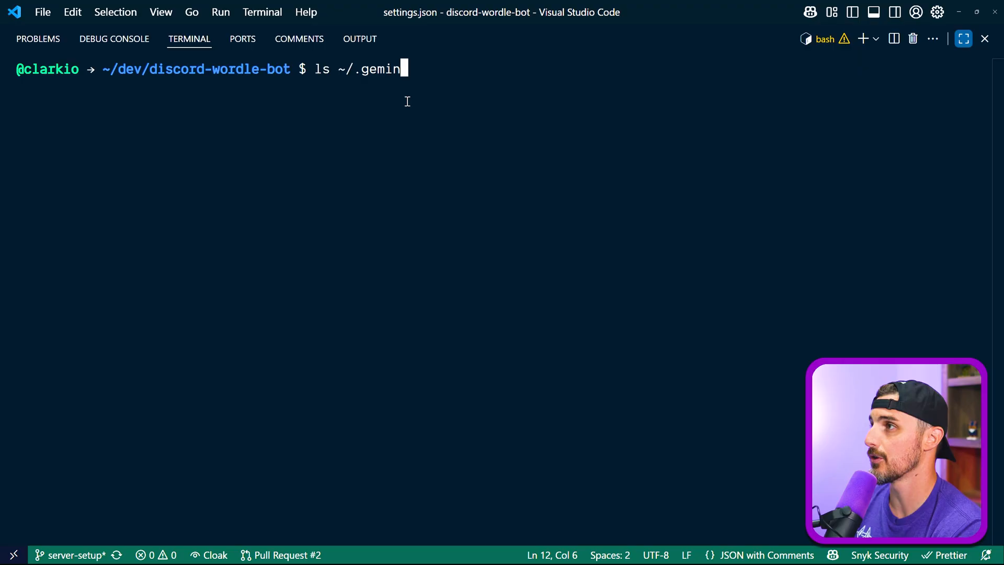
{"action": "type", "text": "/s"}
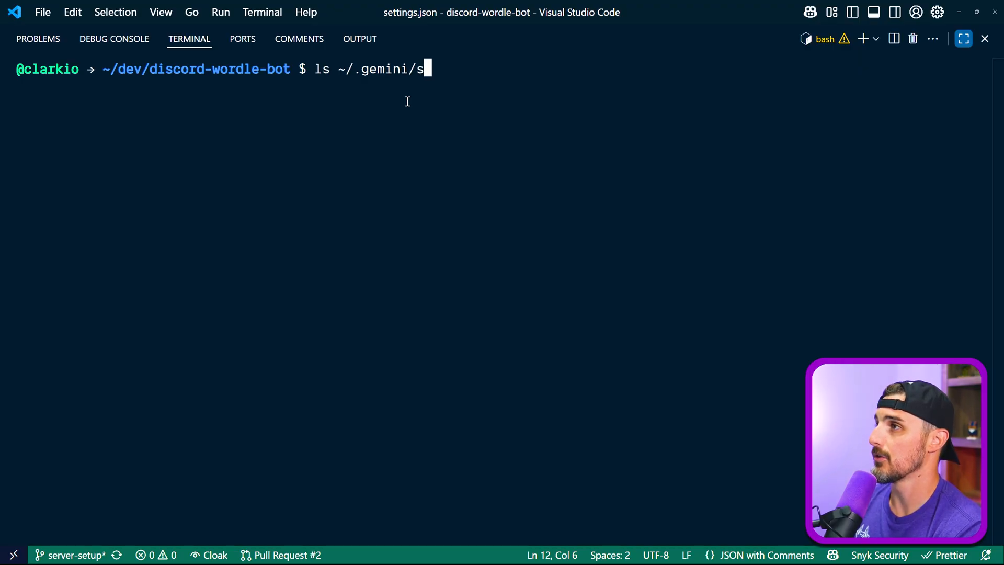
{"action": "key", "text": "Return"}
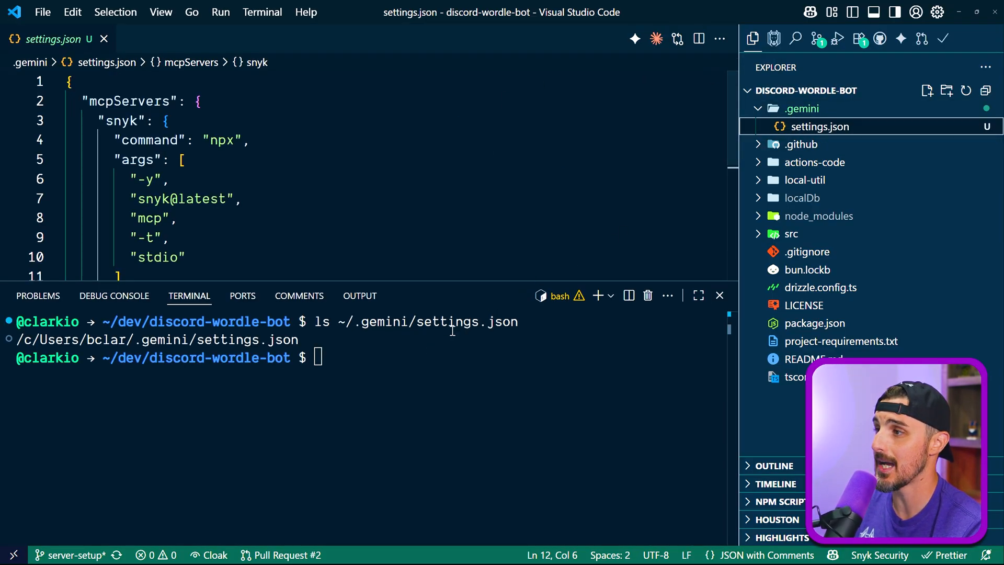
{"action": "mouse_move", "coordinate": [441, 322]}
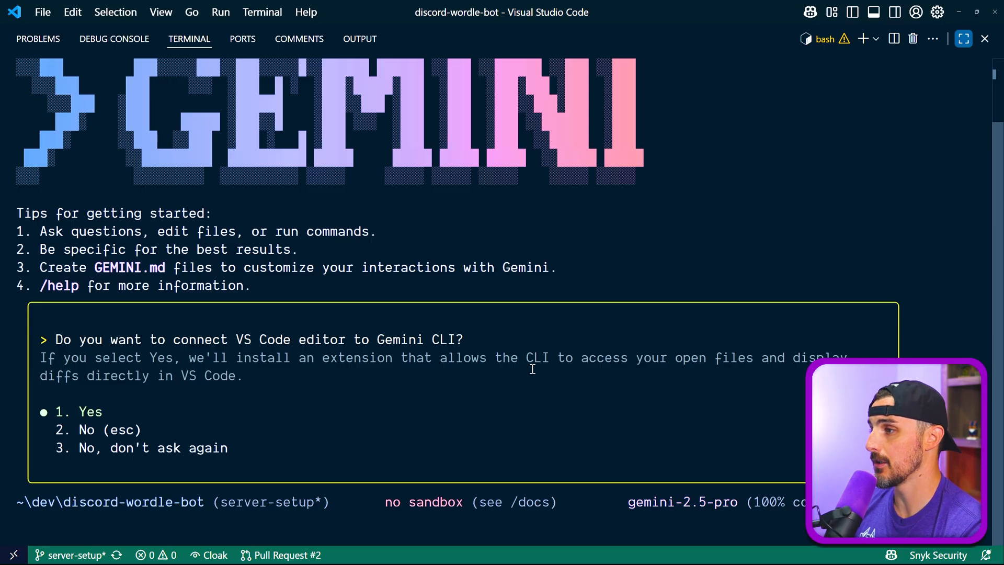
Decline the editor connection and ask Gemini about vulnerabilities in the open source dependencies
{"action": "key", "text": "Down"}
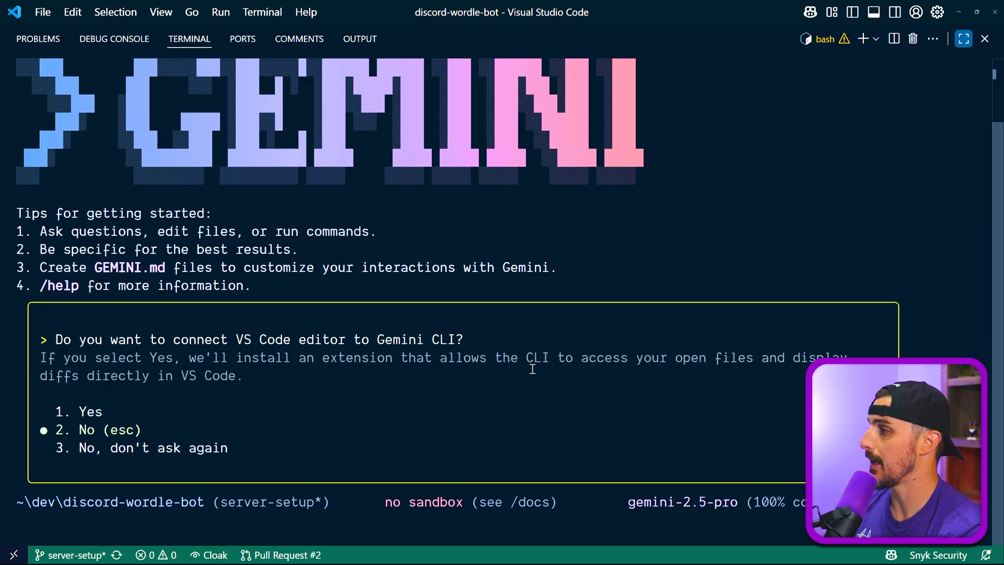
{"action": "key", "text": "Escape"}
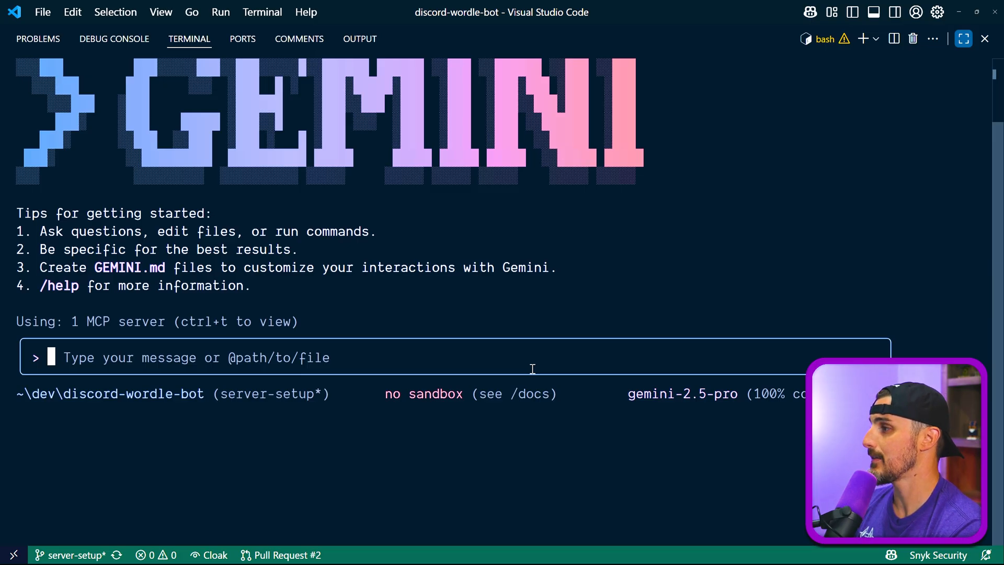
{"action": "type", "text": "Please te"}
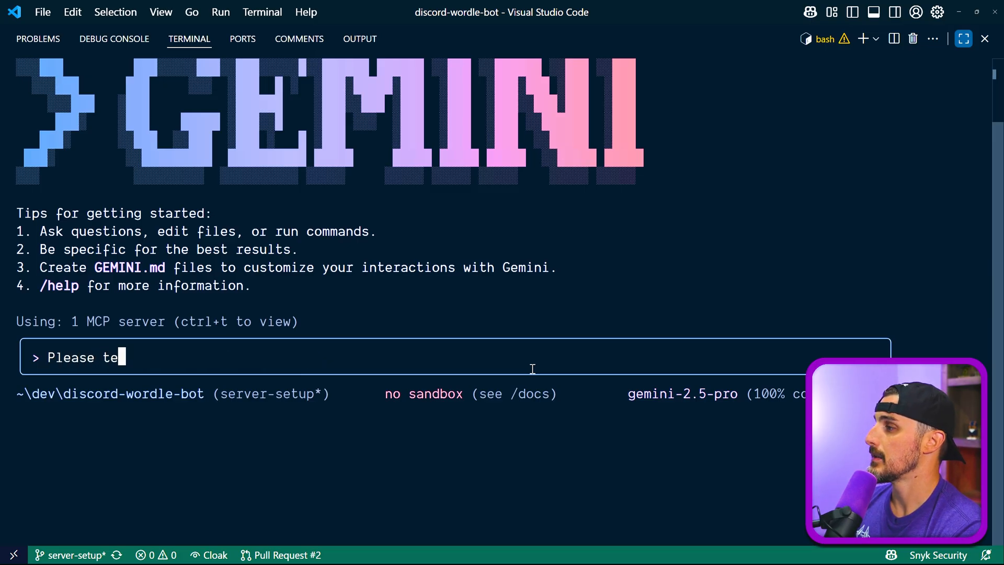
{"action": "type", "text": "ll me about any v"}
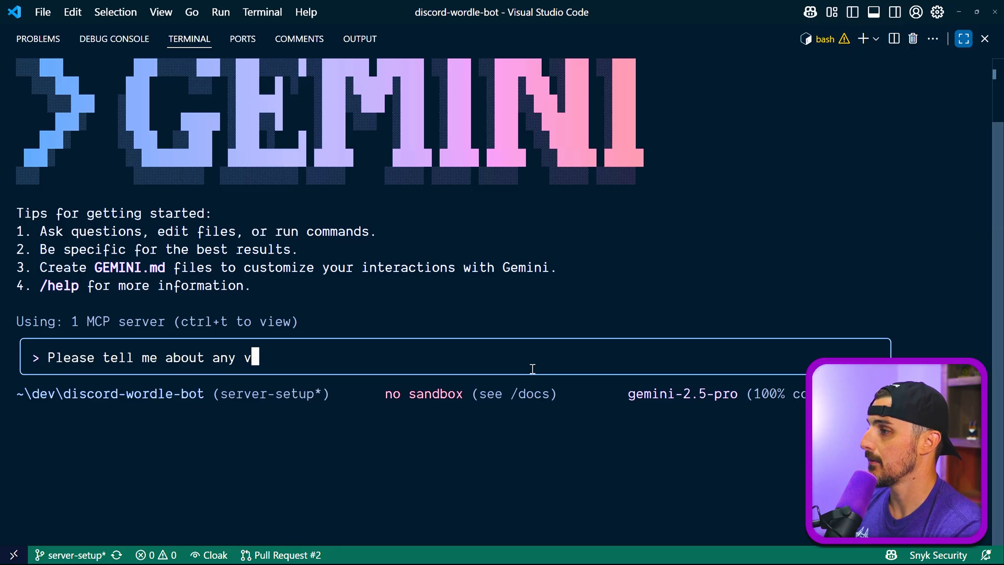
{"action": "type", "text": "ulnerabiliti"}
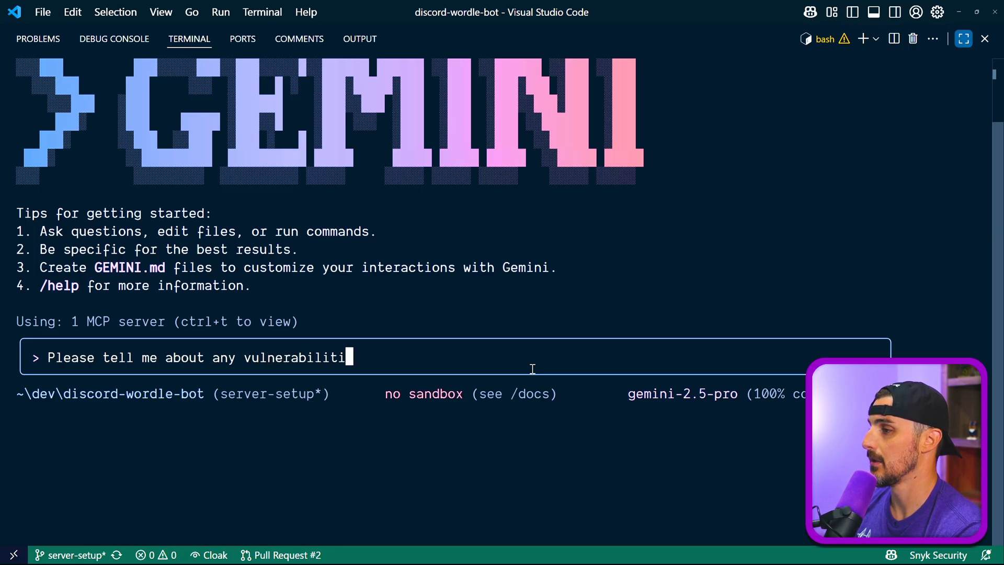
{"action": "type", "text": "es in my opens"}
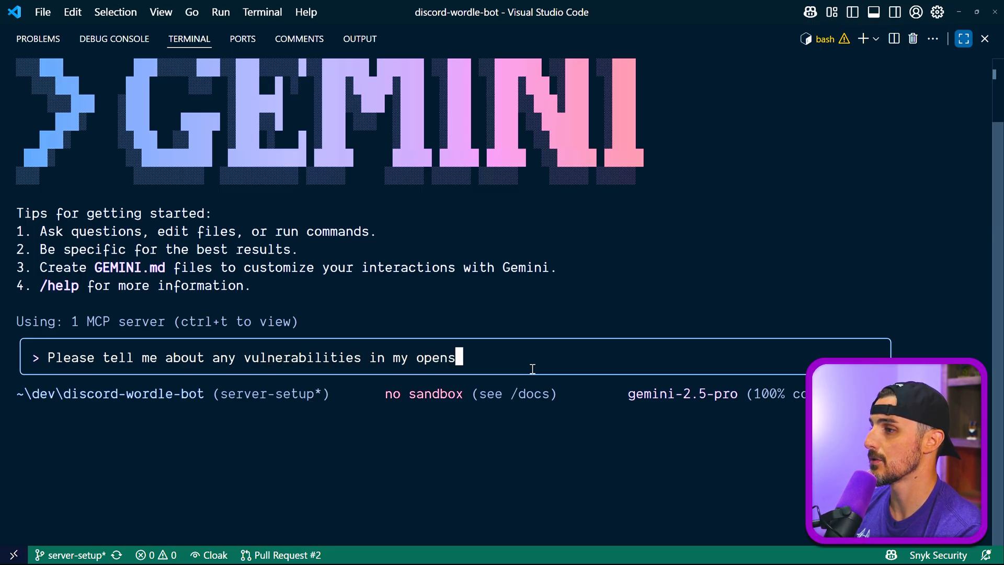
{"action": "type", "text": "source"}
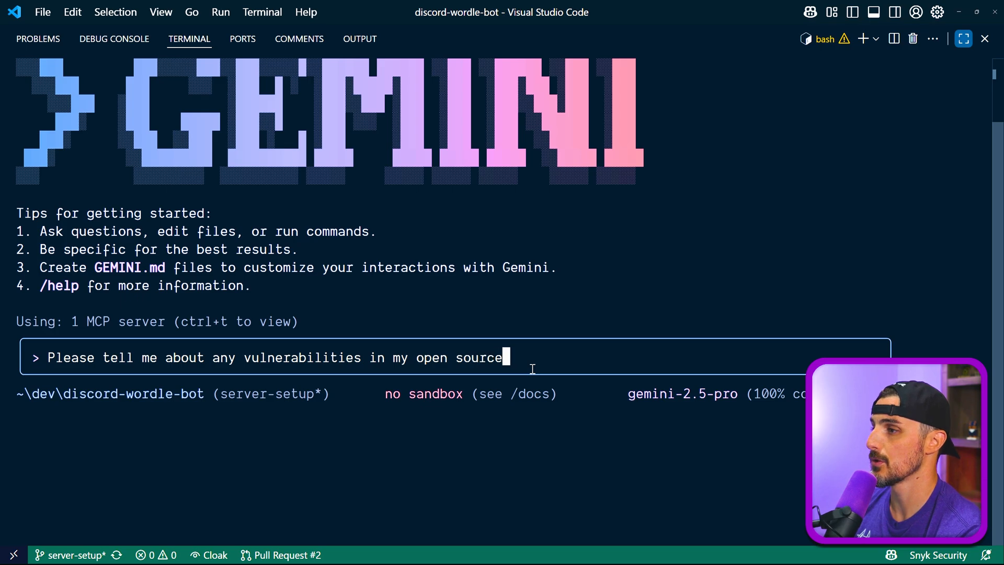
{"action": "type", "text": "dependencies for t"}
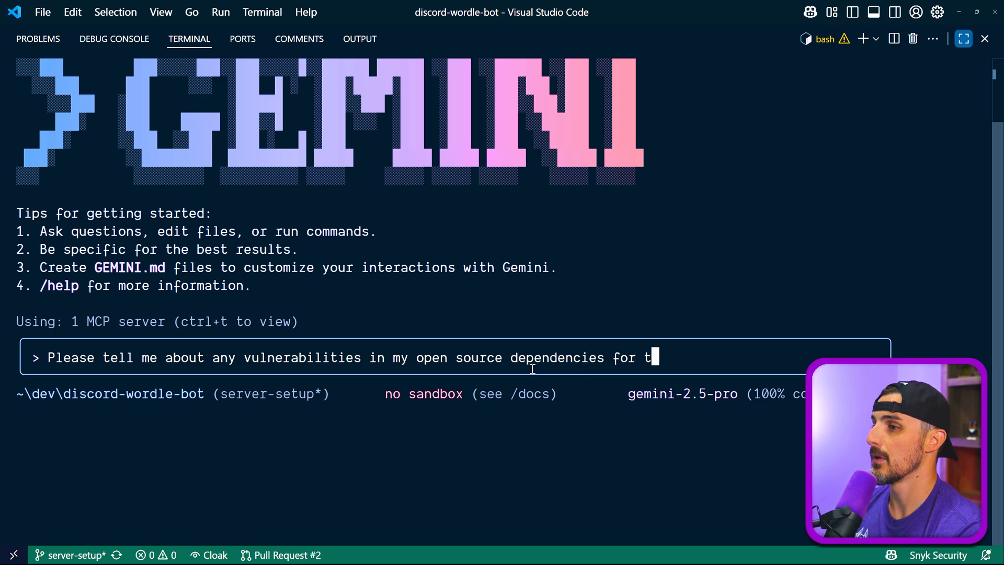
{"action": "key", "text": "Return"}
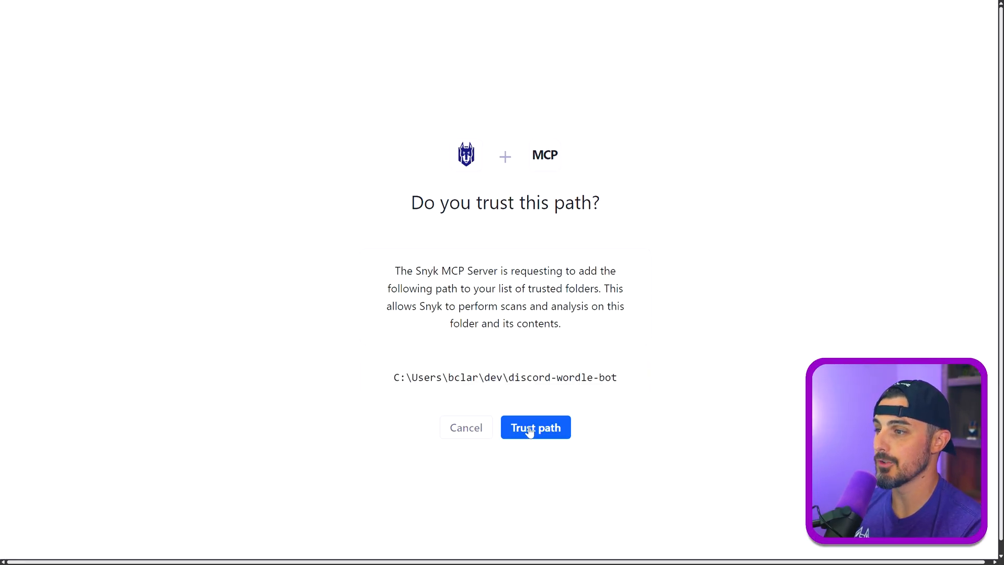
{"action": "mouse_move", "coordinate": [536, 428]}
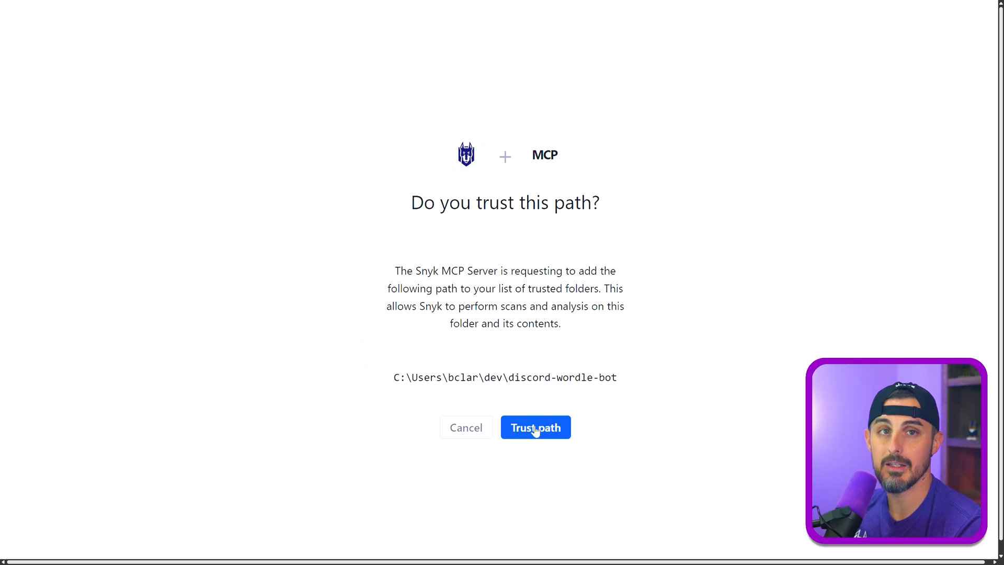
Trust the discord-wordle-bot folder path so Snyk can scan it
{"action": "left_click", "coordinate": [535, 427]}
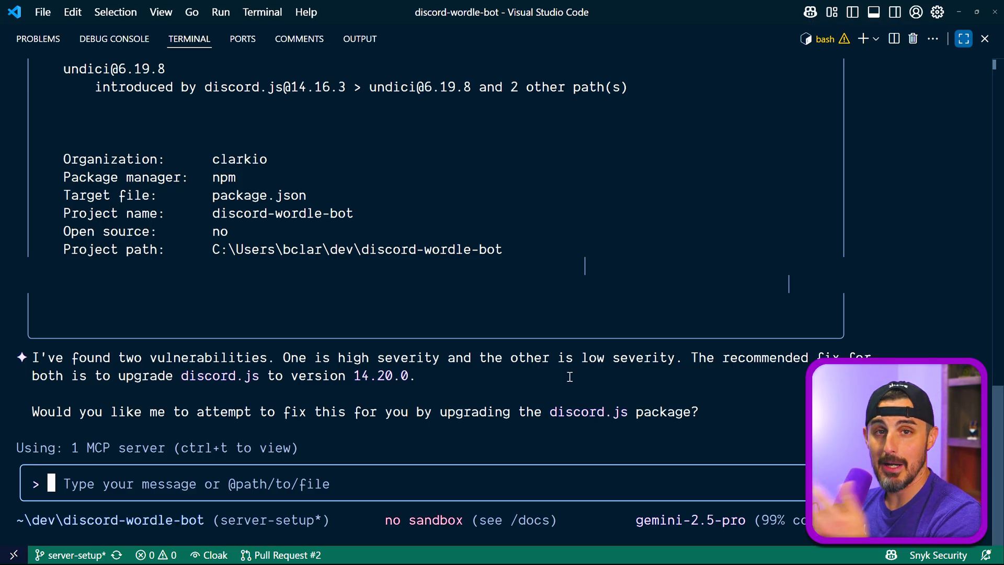
Scroll through Gemini's report of two undici vulnerabilities and the discord.js 14.20.0 upgrade
{"action": "scroll", "scroll_direction": "up", "scroll_amount": 3}
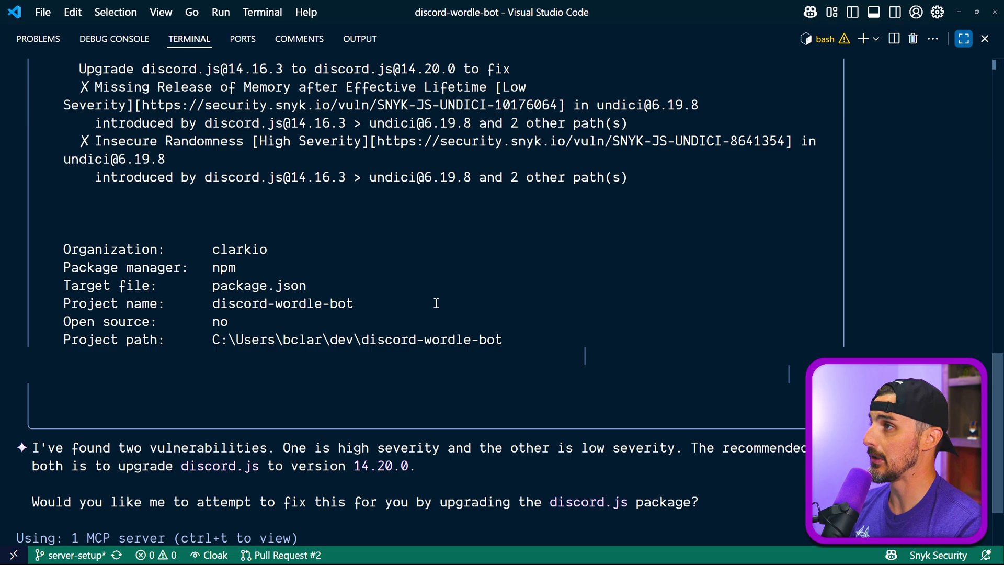
{"action": "scroll", "scroll_direction": "down", "scroll_amount": 3}
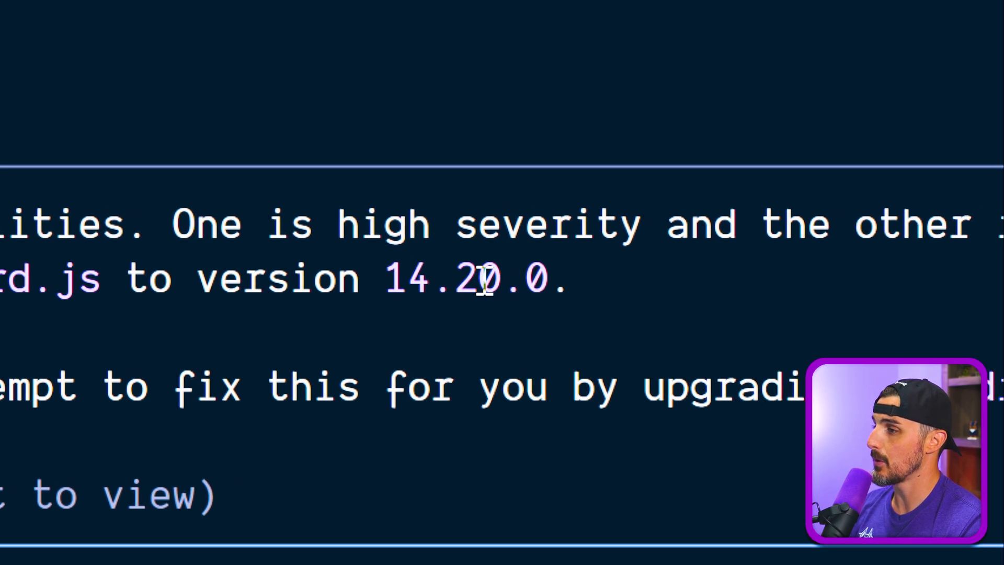
{"action": "scroll", "scroll_direction": "down", "scroll_amount": 3}
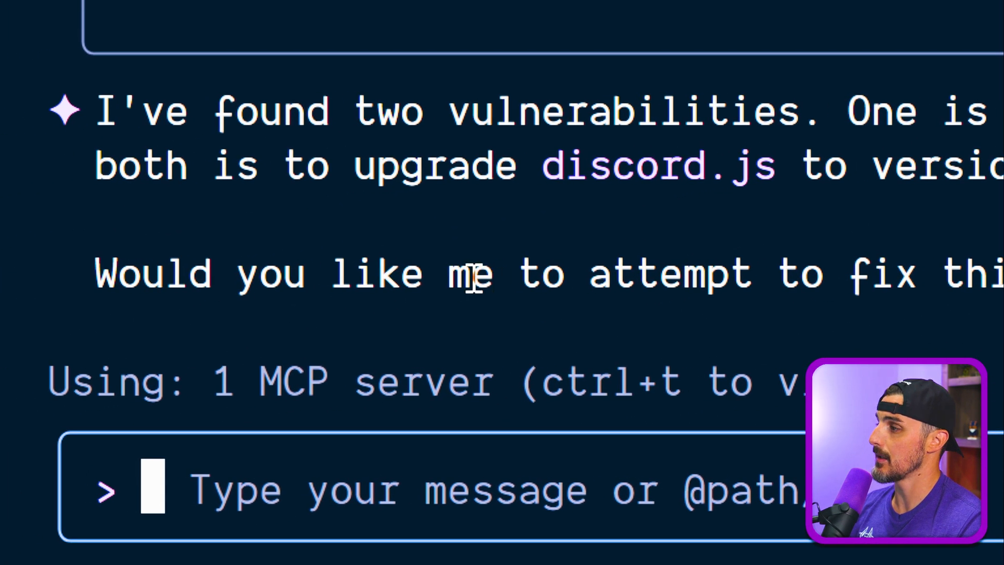
{"action": "mouse_move", "coordinate": [473, 275]}
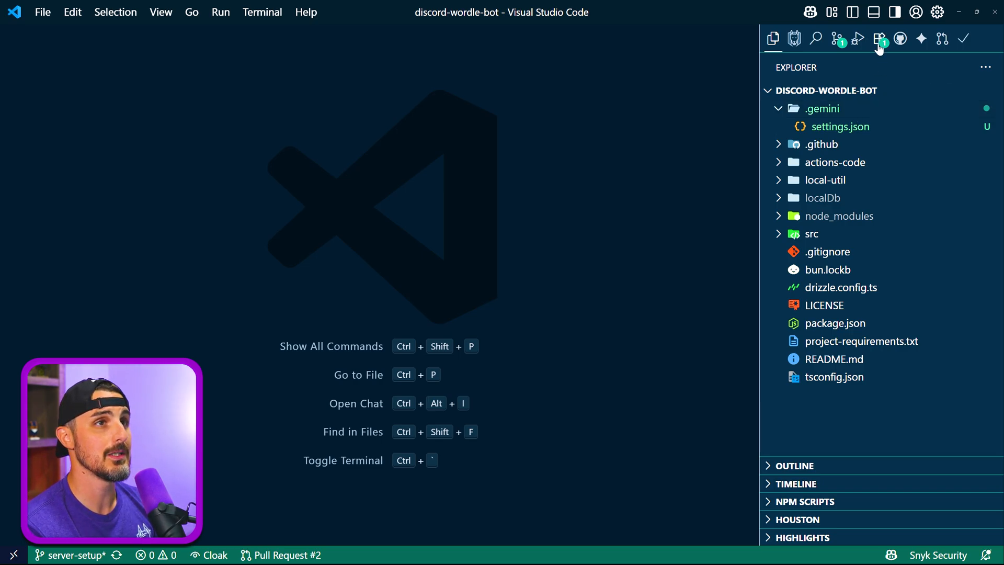
Restart the updated Gemini Code Assist extension and show its chat getting-started tips
{"action": "left_click", "coordinate": [880, 38]}
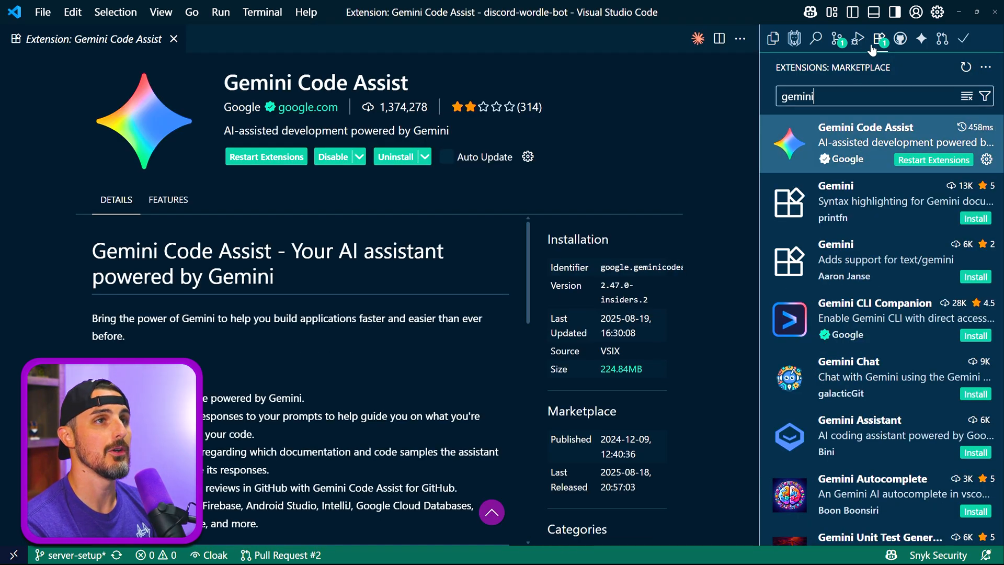
{"action": "mouse_move", "coordinate": [878, 39]}
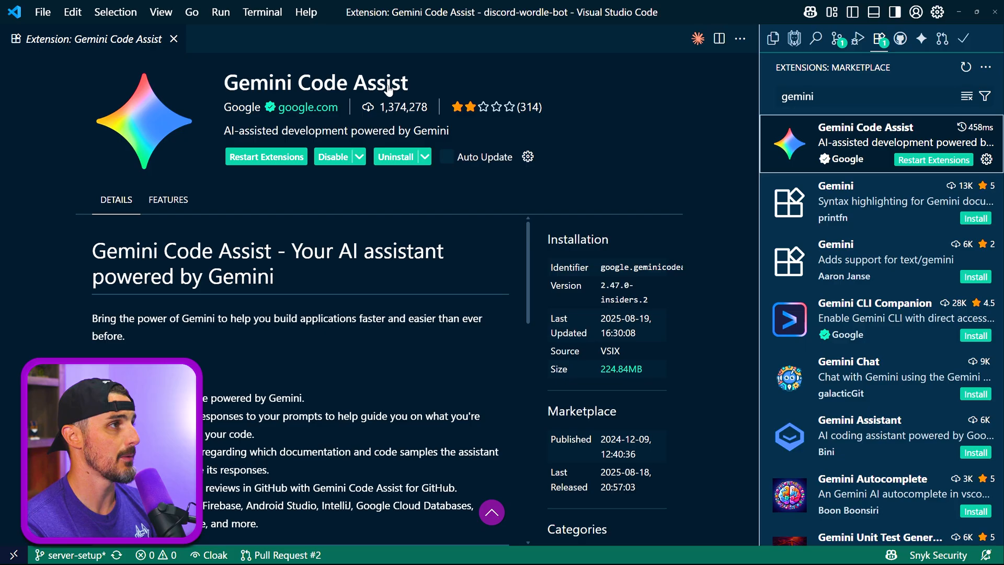
{"action": "mouse_move", "coordinate": [265, 156]}
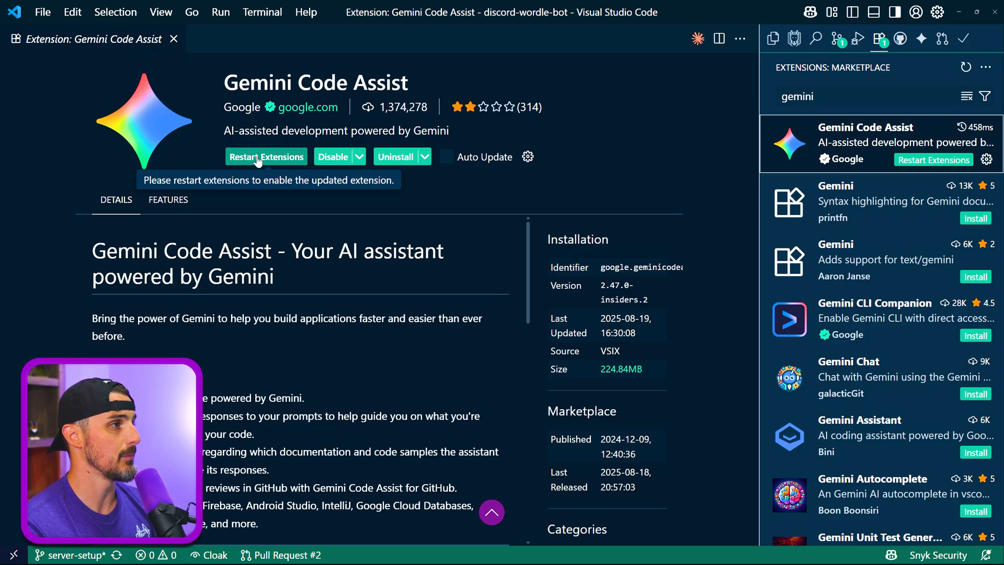
{"action": "left_click", "coordinate": [266, 157]}
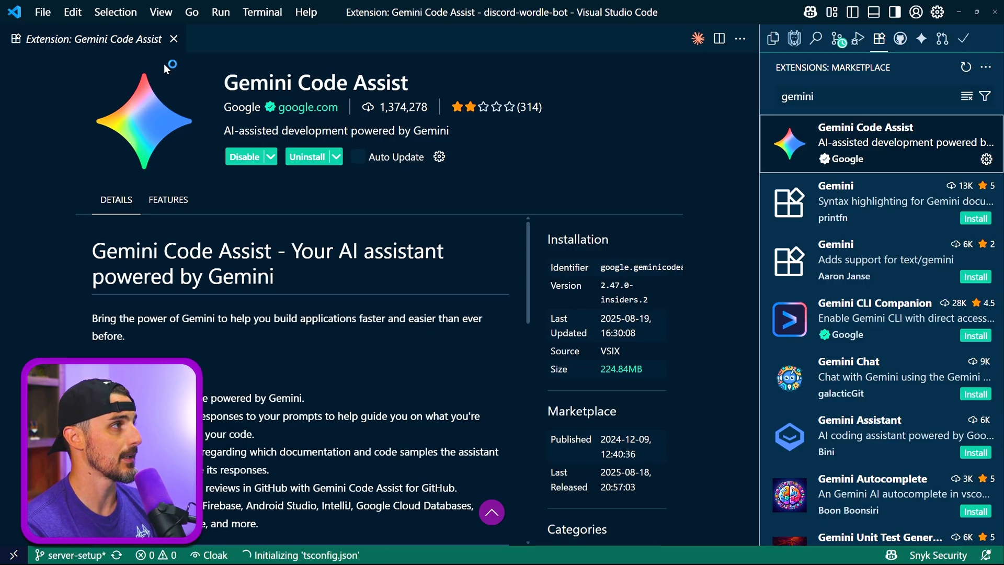
{"action": "left_click", "coordinate": [173, 38]}
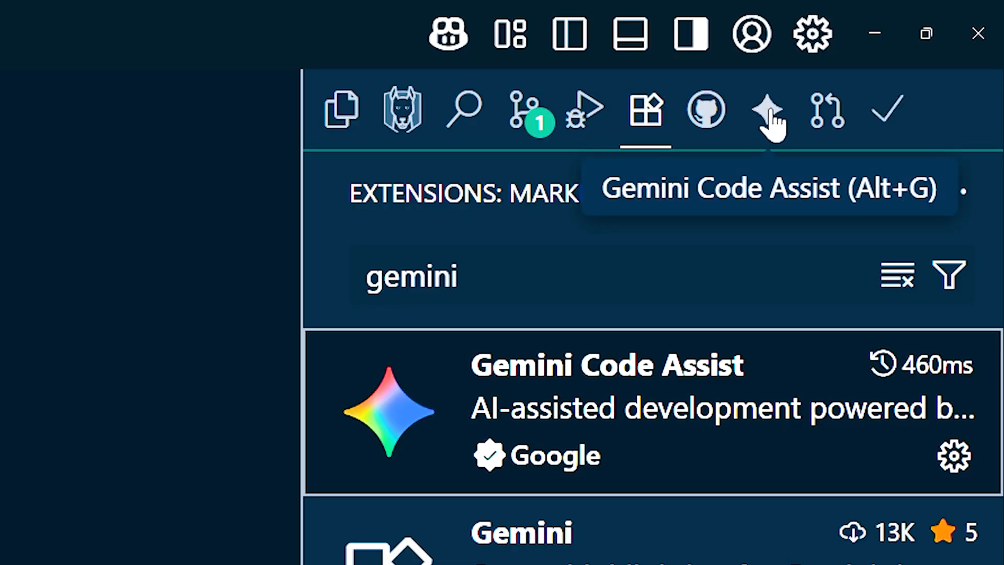
{"action": "left_click", "coordinate": [766, 108]}
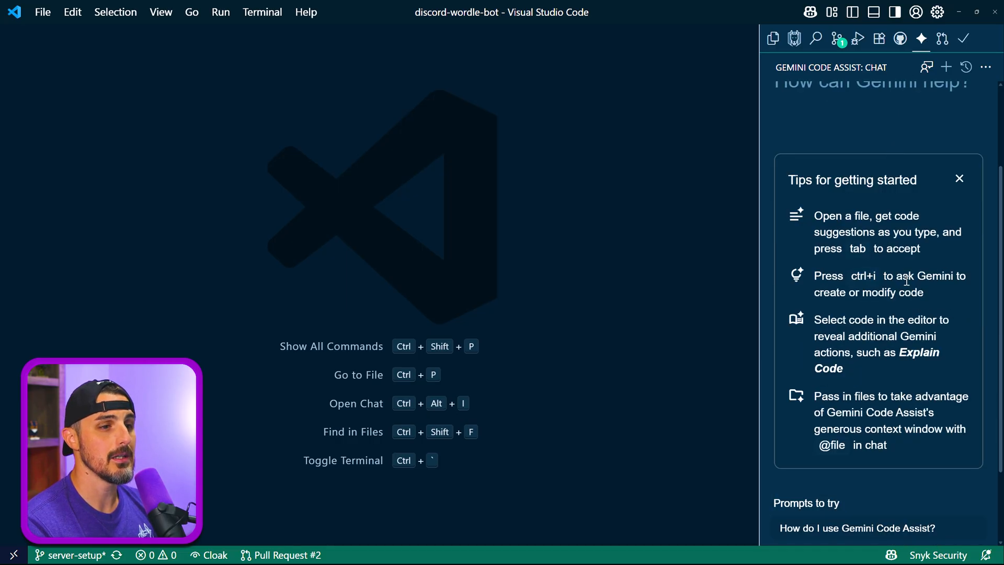
{"action": "mouse_move", "coordinate": [896, 268]}
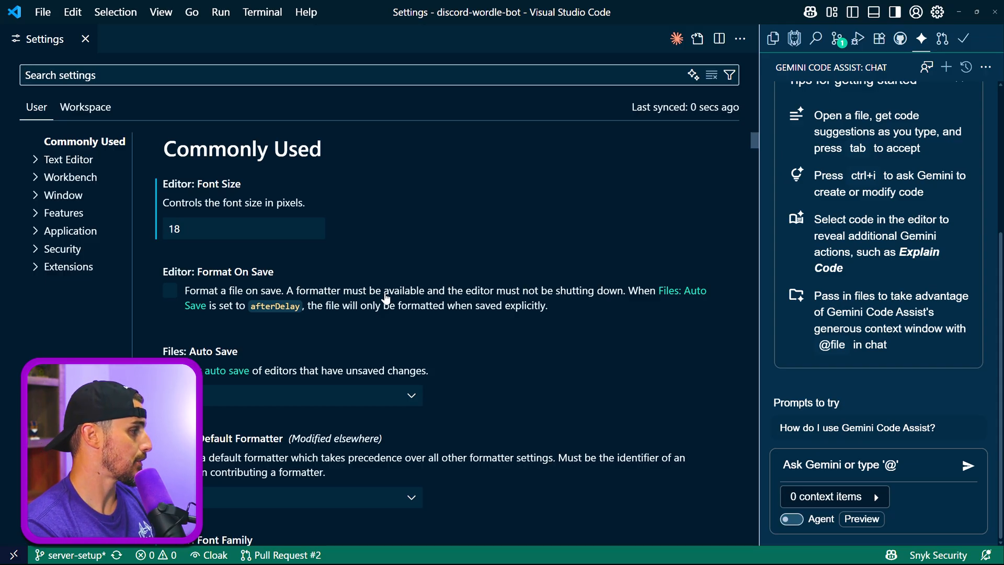
Search settings for 'gemini update channel', confirm it is Insiders, and close Settings
{"action": "type", "text": "gemini up"}
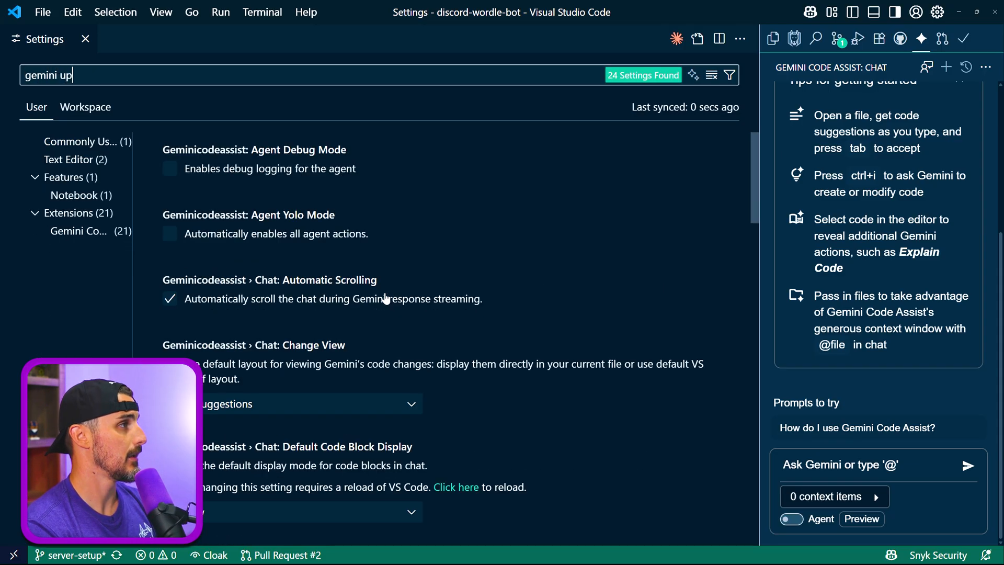
{"action": "type", "text": "date channel"}
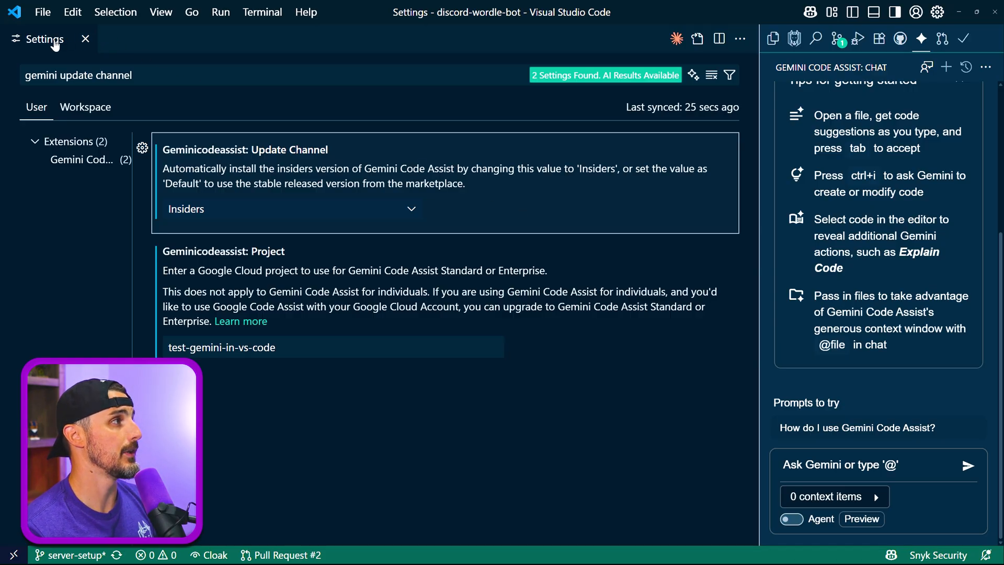
{"action": "left_click", "coordinate": [85, 39]}
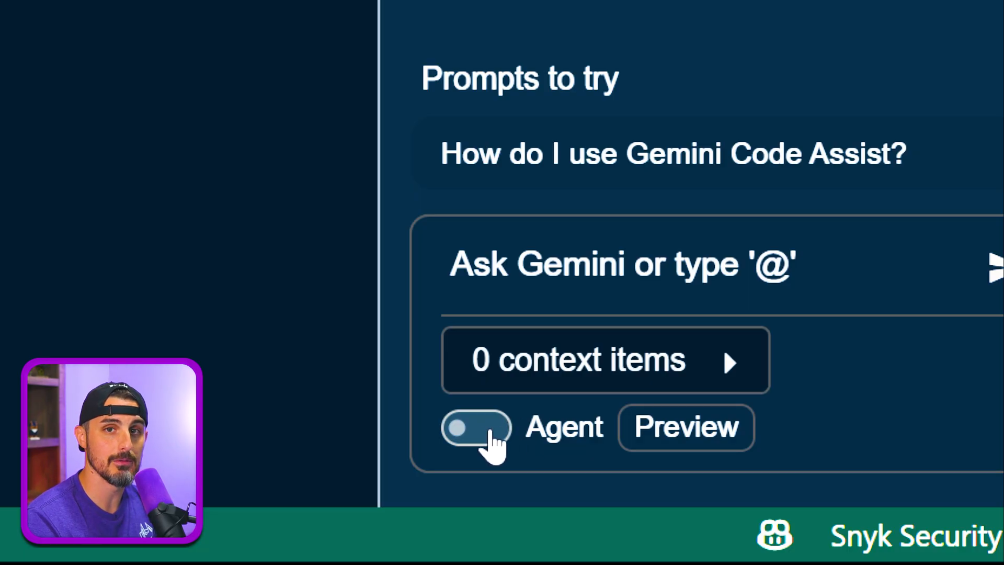
Turn on Gemini agent mode, focus the chat box, and show the project file tree
{"action": "left_click", "coordinate": [476, 428]}
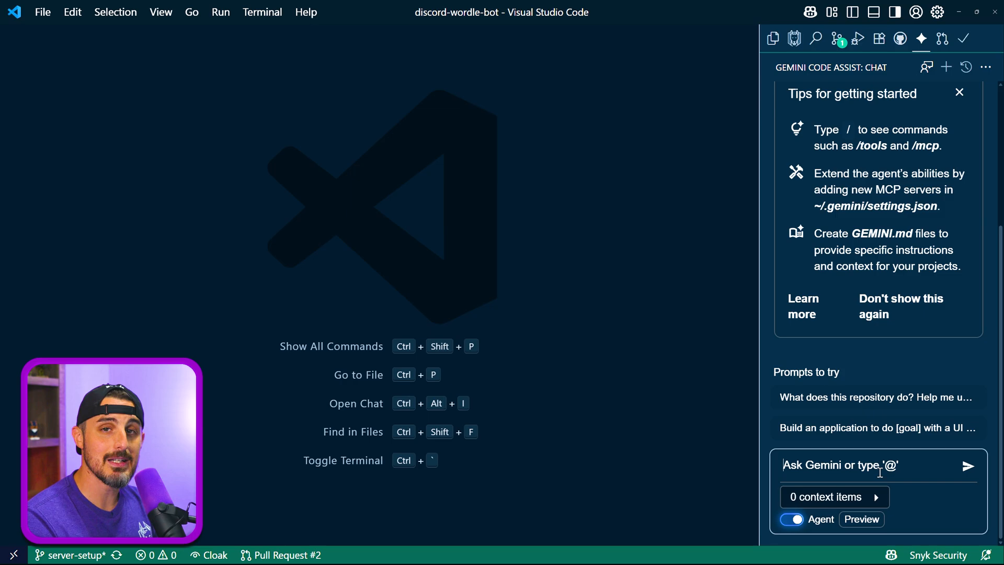
{"action": "left_click", "coordinate": [773, 38]}
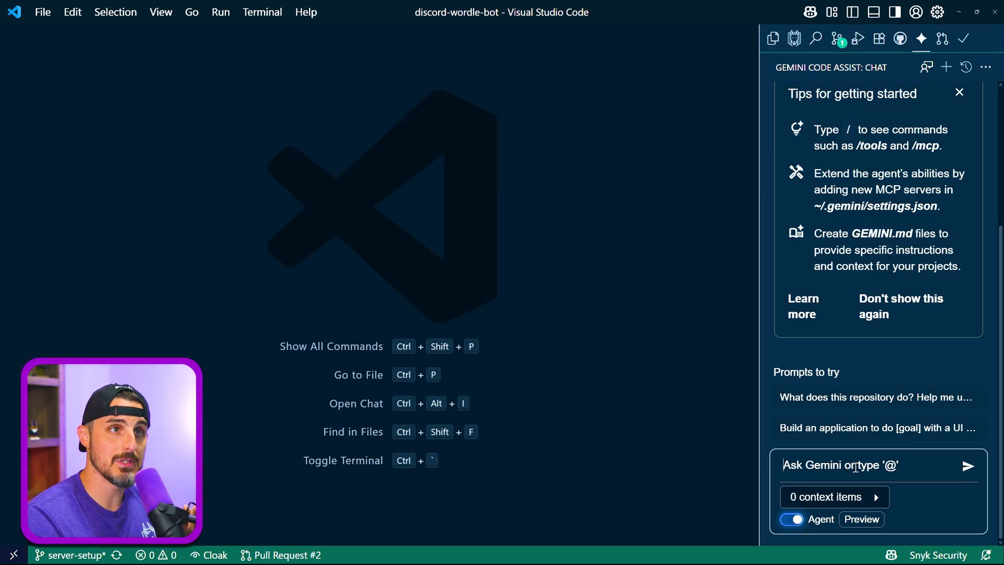
{"action": "mouse_move", "coordinate": [830, 428]}
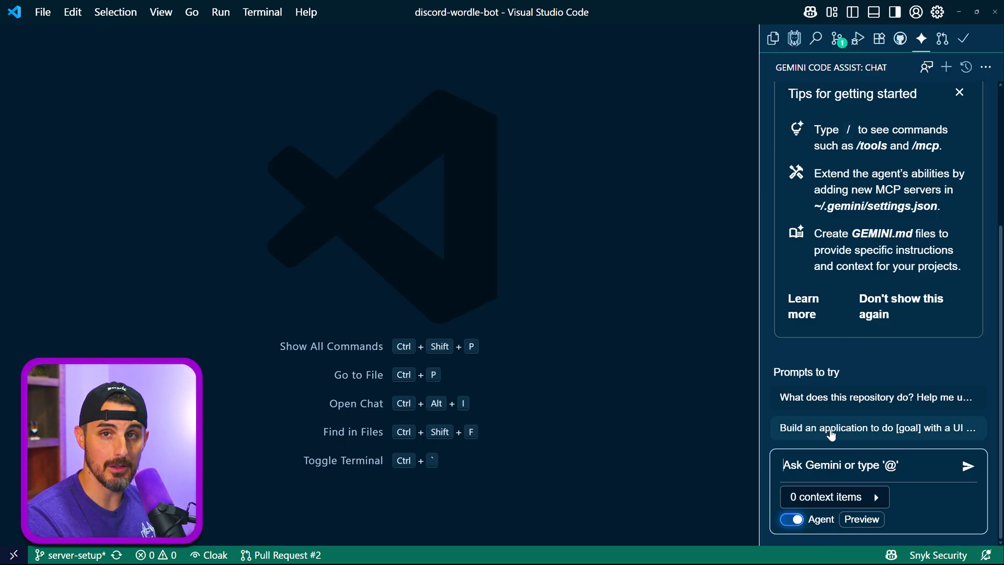
{"action": "mouse_move", "coordinate": [833, 364]}
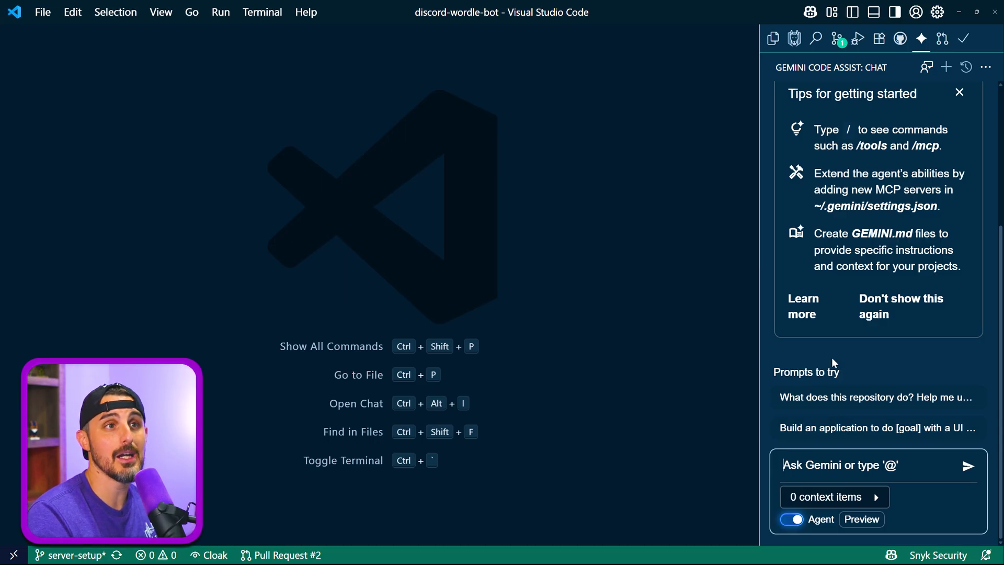
{"action": "left_click", "coordinate": [773, 38]}
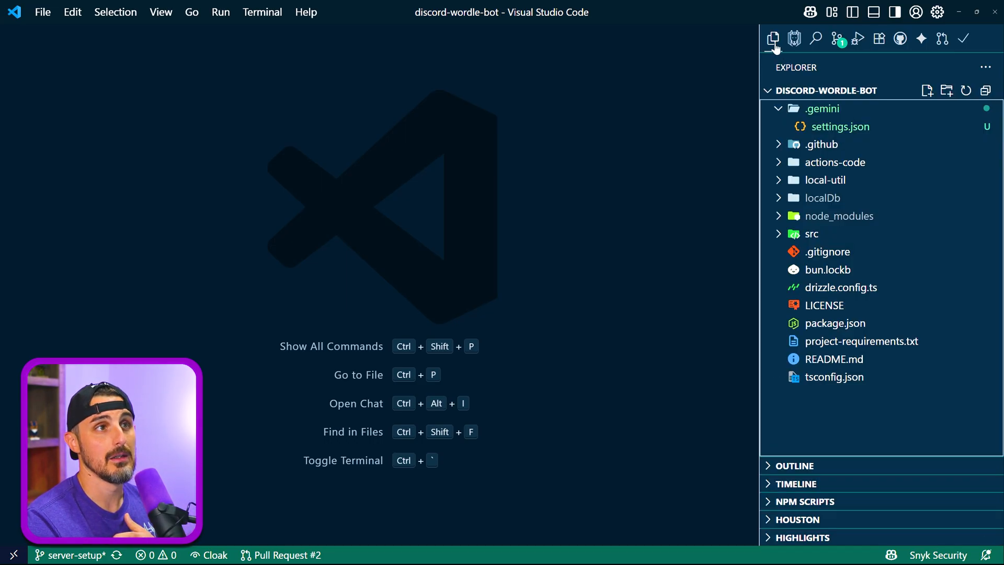
Open .gemini/settings.json, then approve the agent's snyk_auth_status check in the Gemini chat
{"action": "left_click", "coordinate": [842, 126]}
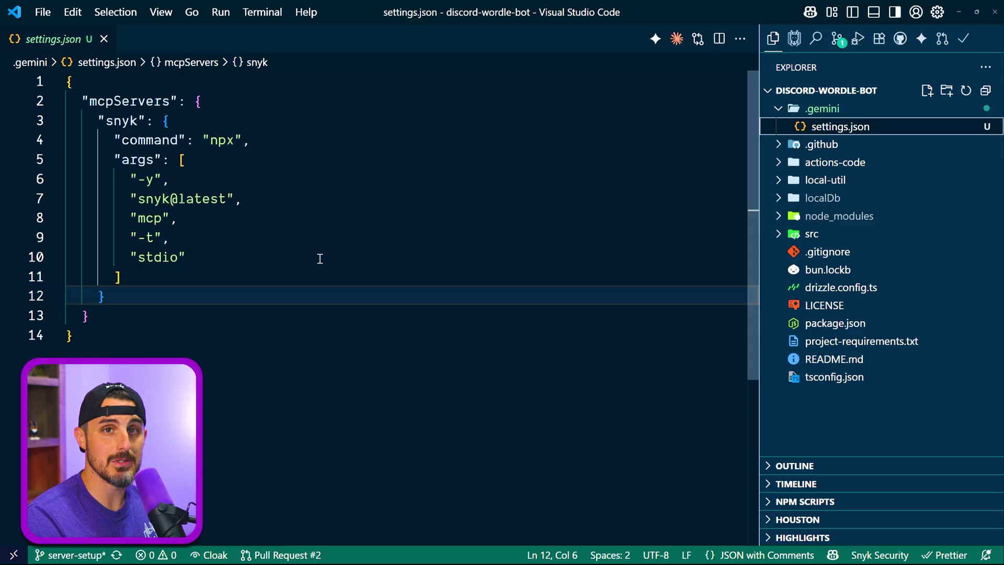
{"action": "left_click", "coordinate": [313, 199]}
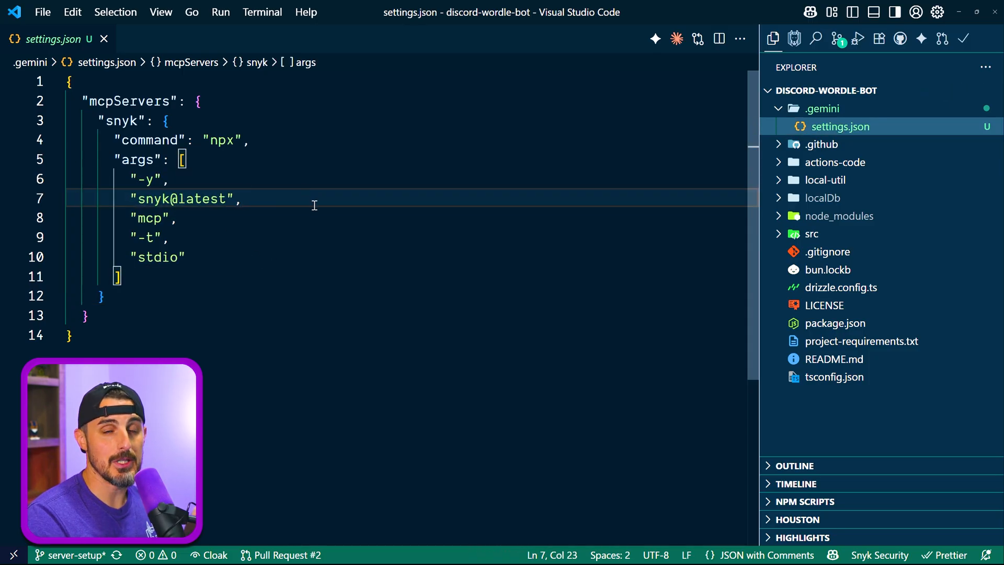
{"action": "left_click", "coordinate": [868, 38]}
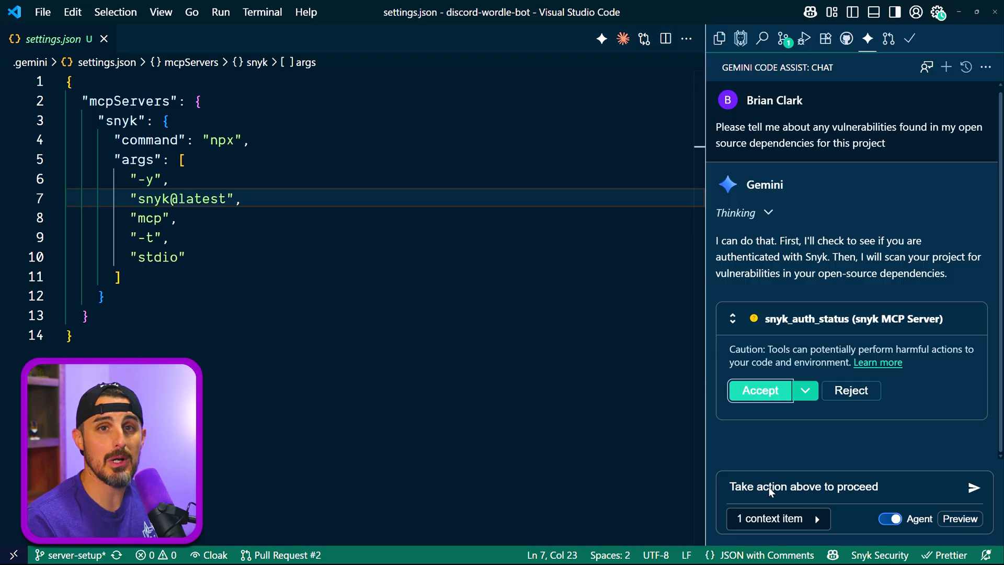
{"action": "mouse_move", "coordinate": [895, 448]}
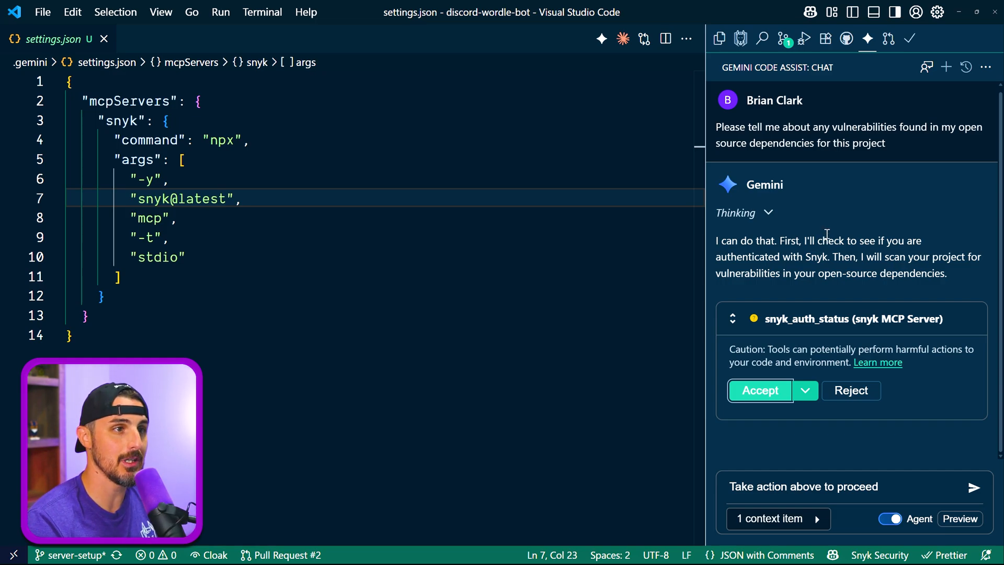
{"action": "mouse_move", "coordinate": [864, 254]}
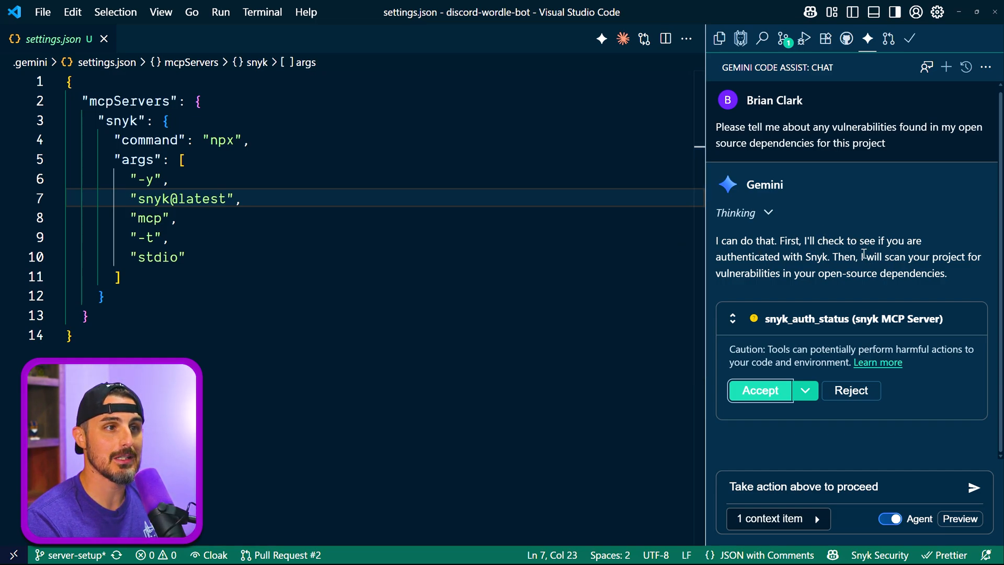
{"action": "left_click", "coordinate": [760, 390]}
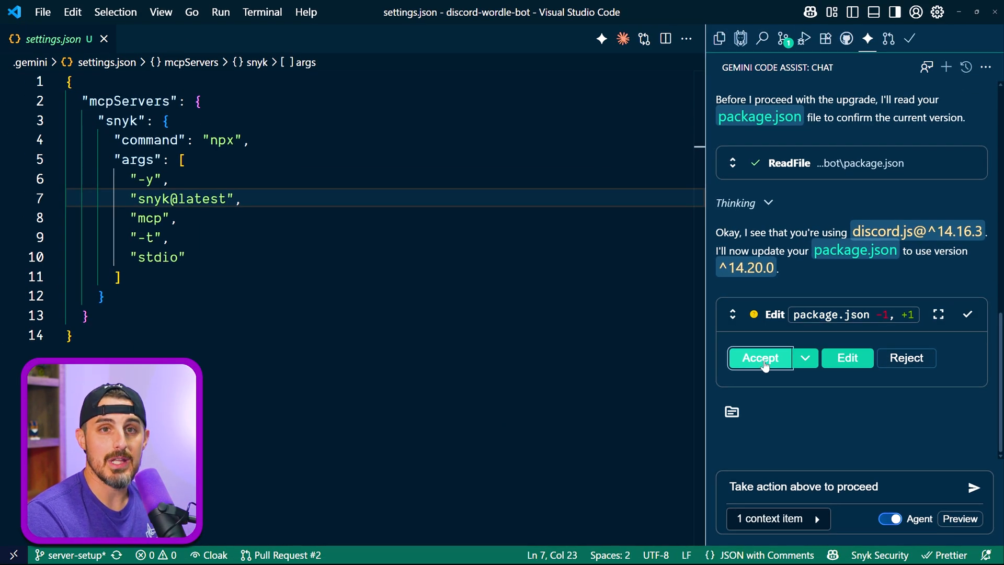
Accept the discord.js ^14.20.0 package.json edit and review the rescan confirmation
{"action": "left_click", "coordinate": [760, 358]}
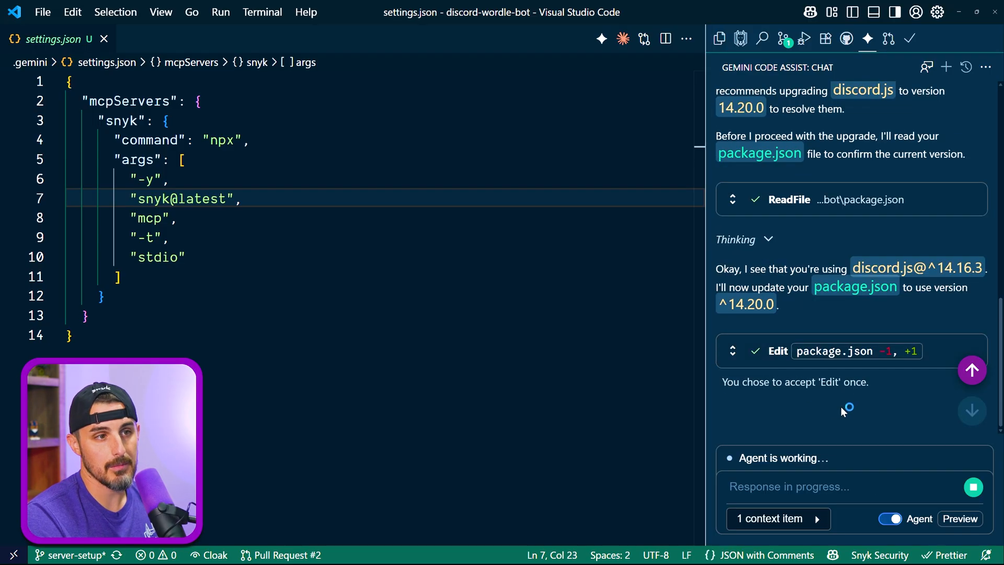
{"action": "scroll", "scroll_direction": "down", "scroll_amount": 3}
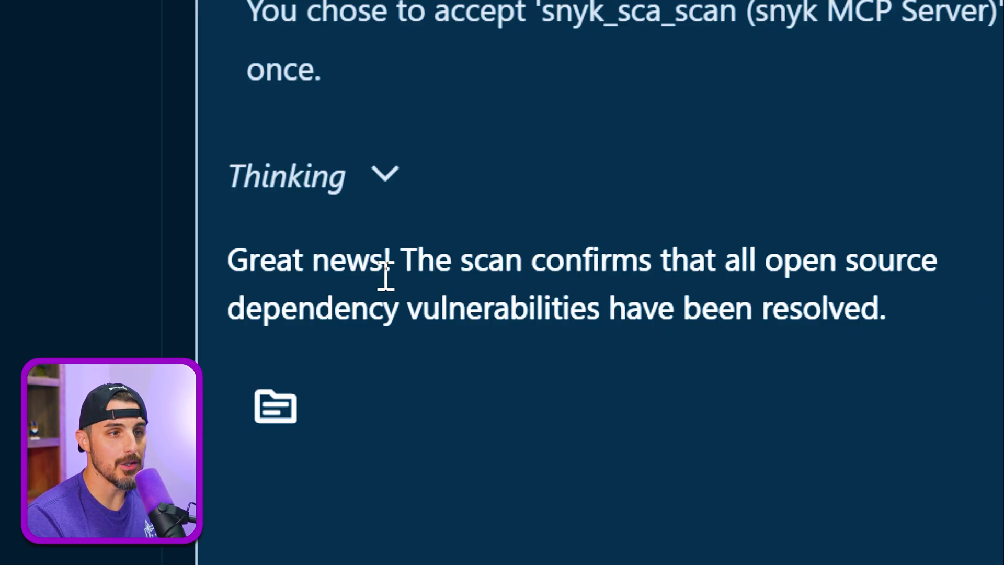
{"action": "mouse_move", "coordinate": [440, 326]}
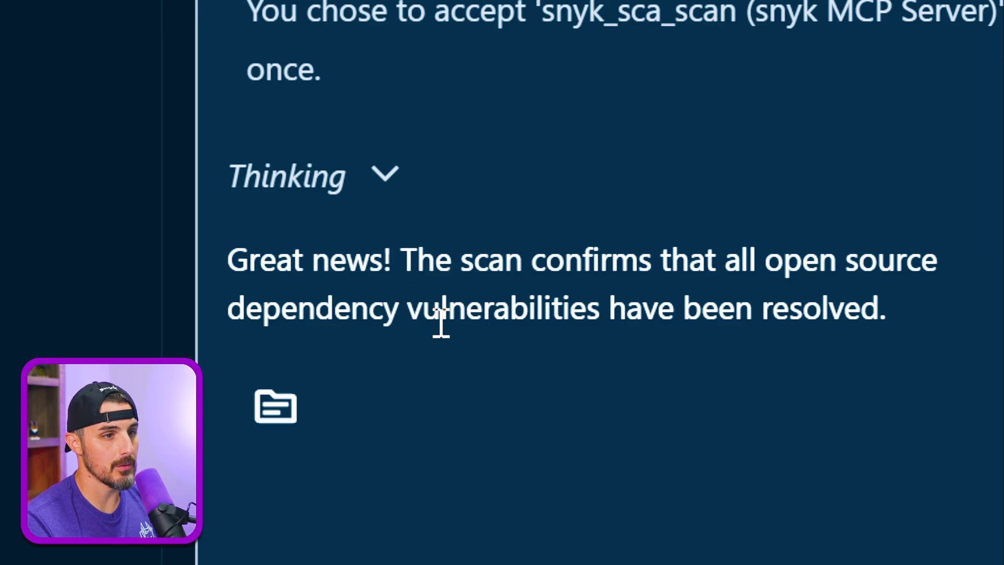
{"action": "mouse_move", "coordinate": [768, 301]}
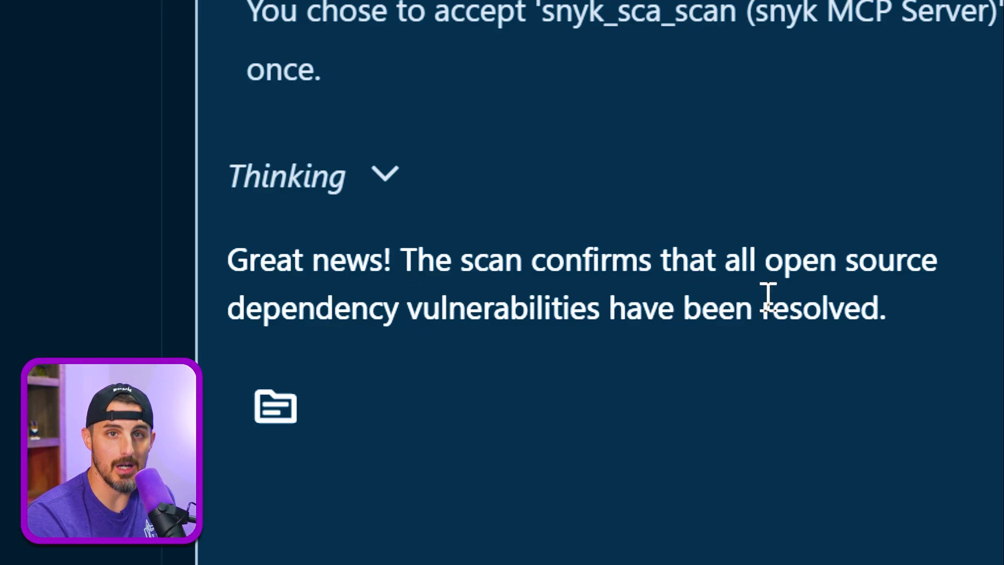